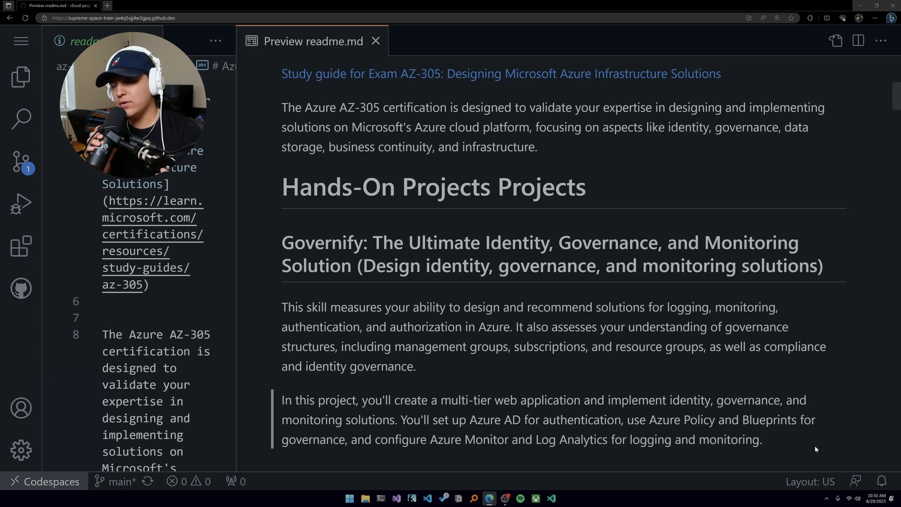
mouse_move(789, 448)
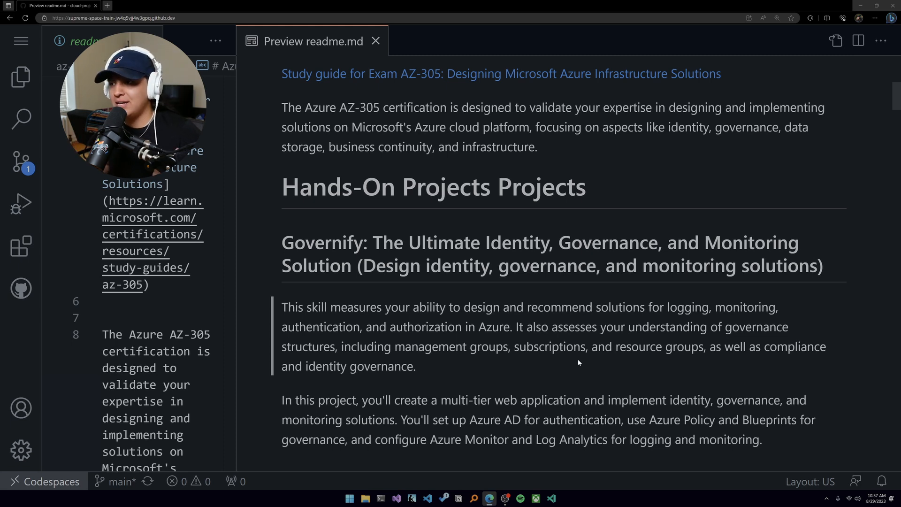
mouse_move(559, 359)
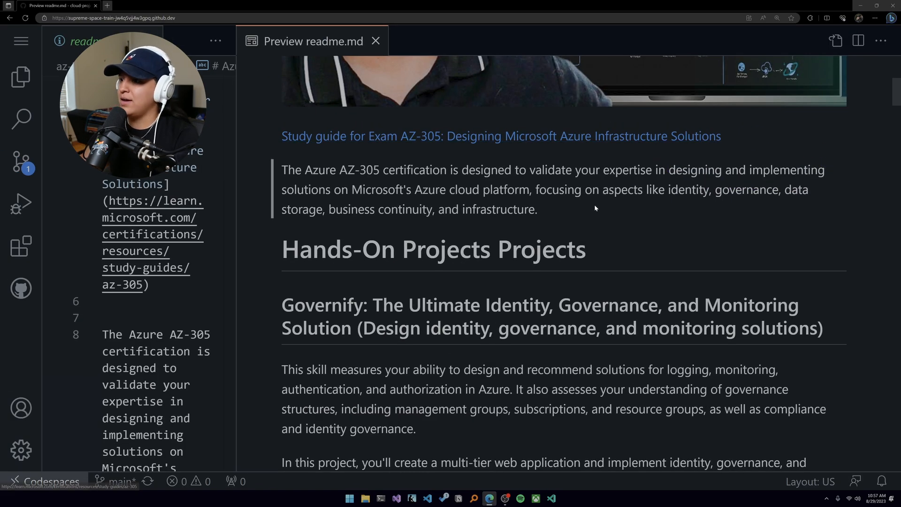
- Scroll the readme preview down past the AZ-305 intro to the Governify project description
scroll("down", 3)
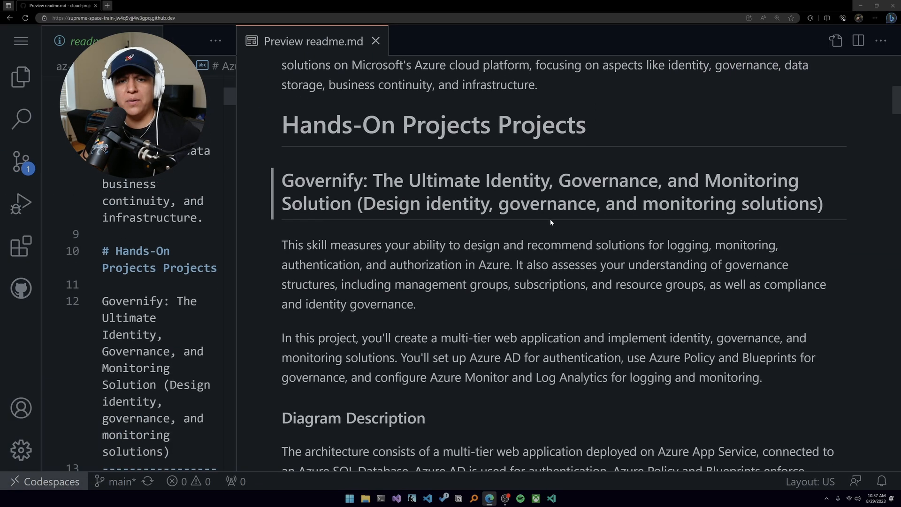
mouse_move(551, 223)
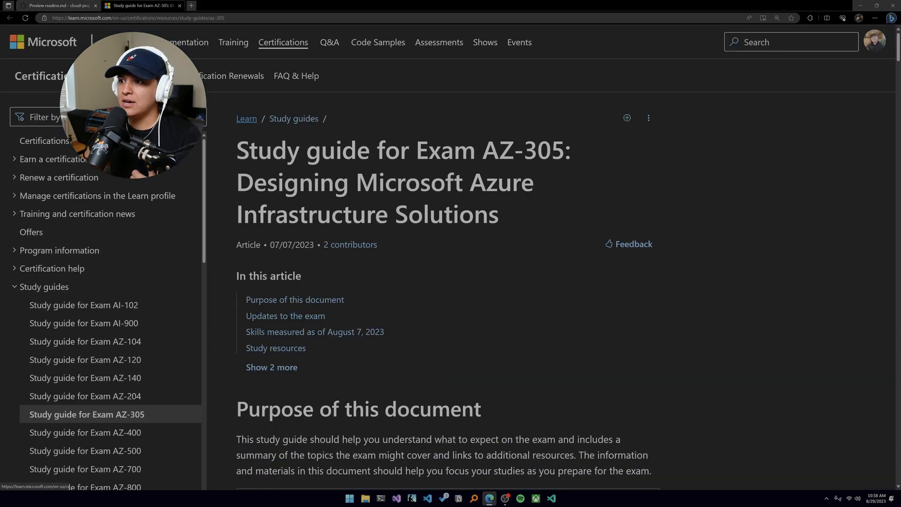
- Scroll through the Microsoft Learn AZ-305 study guide page
scroll("down", 3)
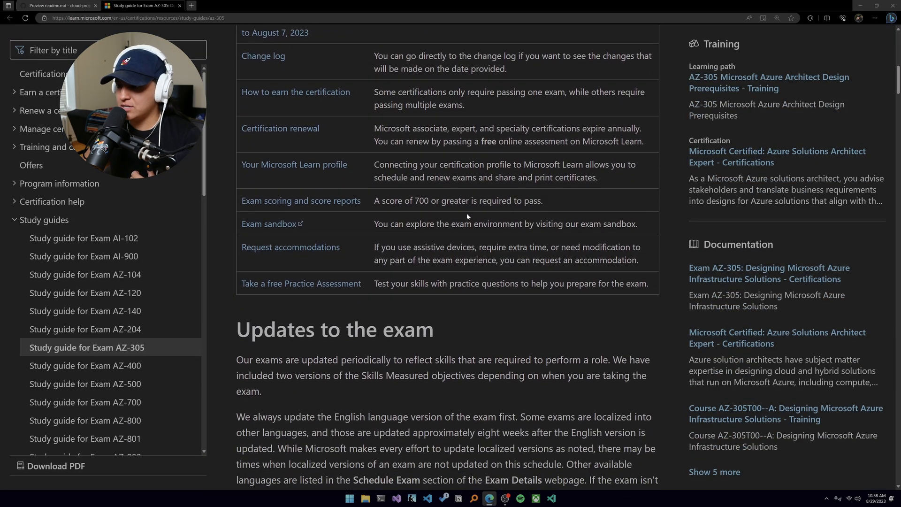
scroll("down", 3)
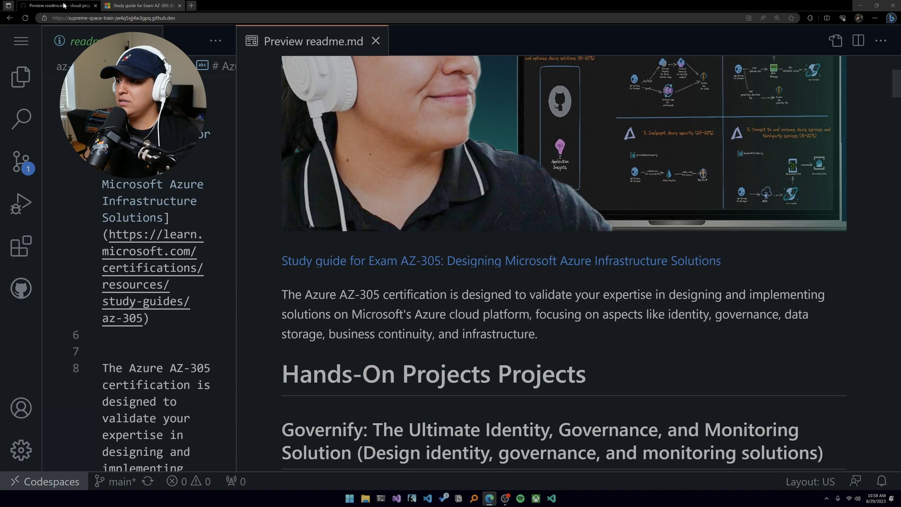
- Scroll the preview to Governify's Diagram Description and Programming Required sections, selecting a word there
scroll("down", 3)
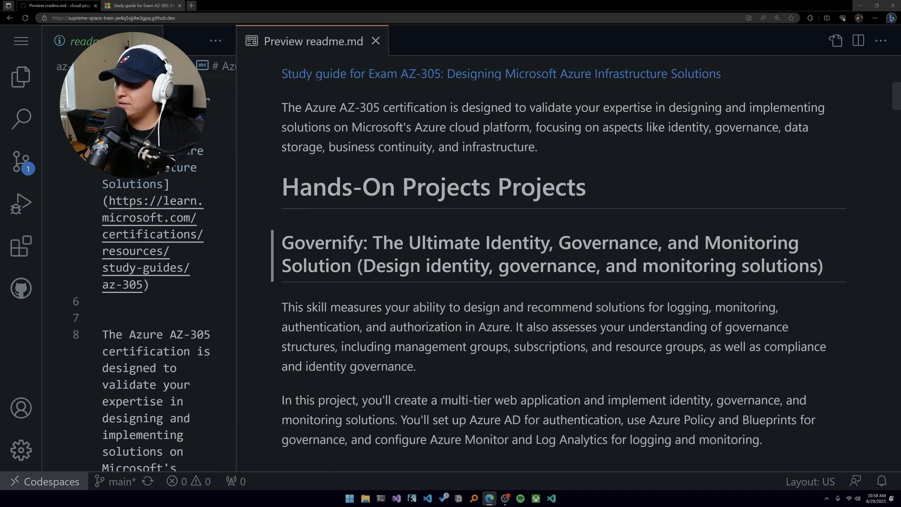
scroll("down", 3)
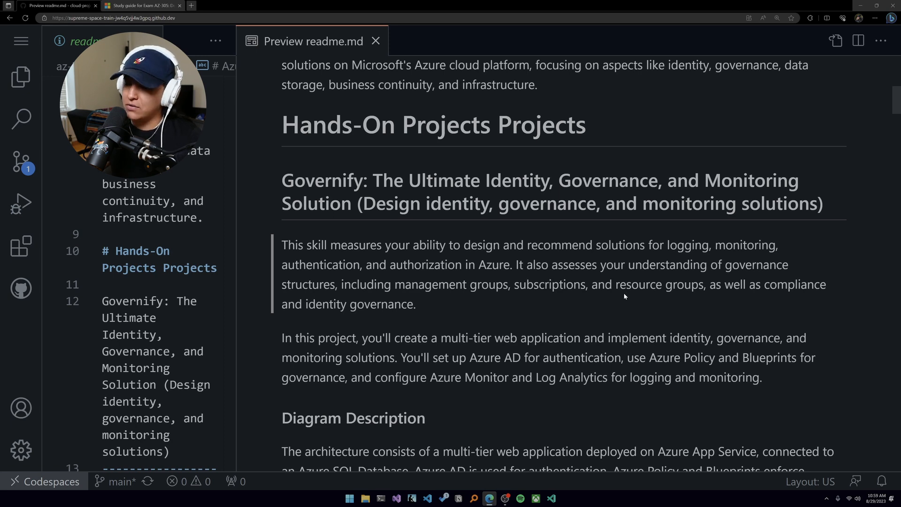
scroll("down", 3)
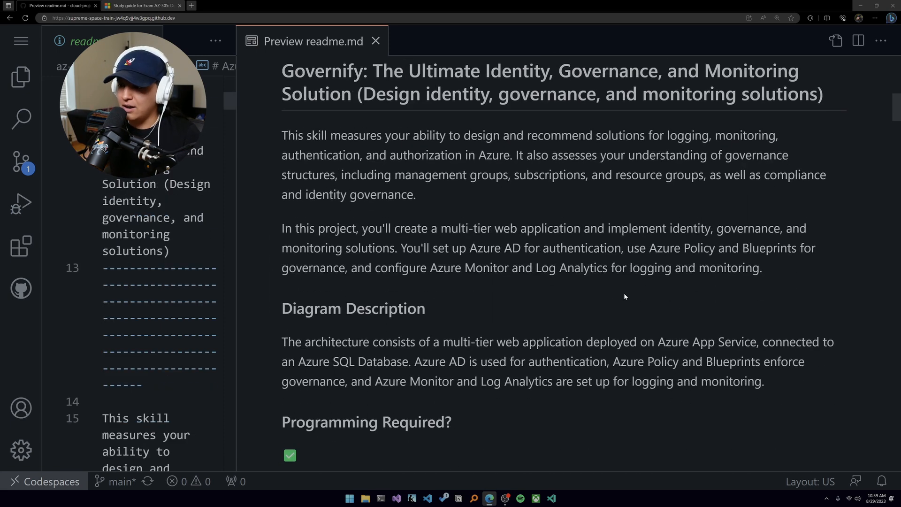
scroll("down", 3)
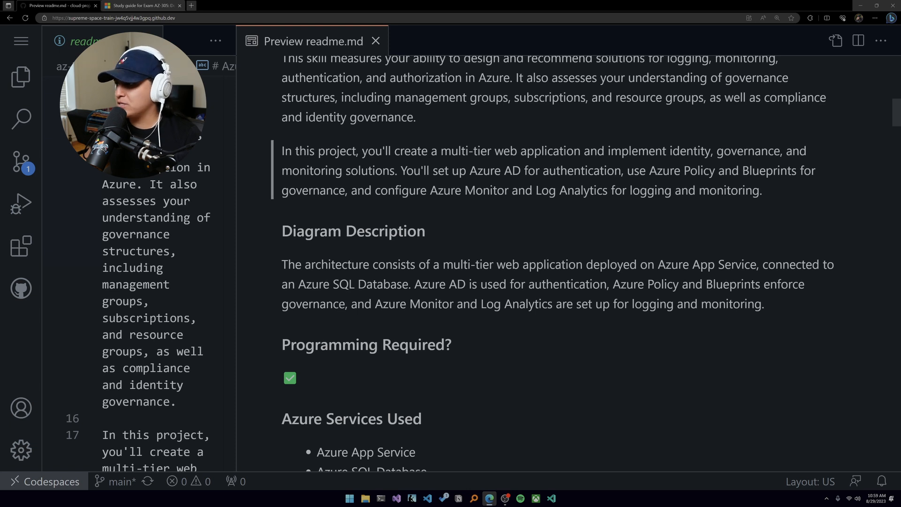
double_click(769, 171)
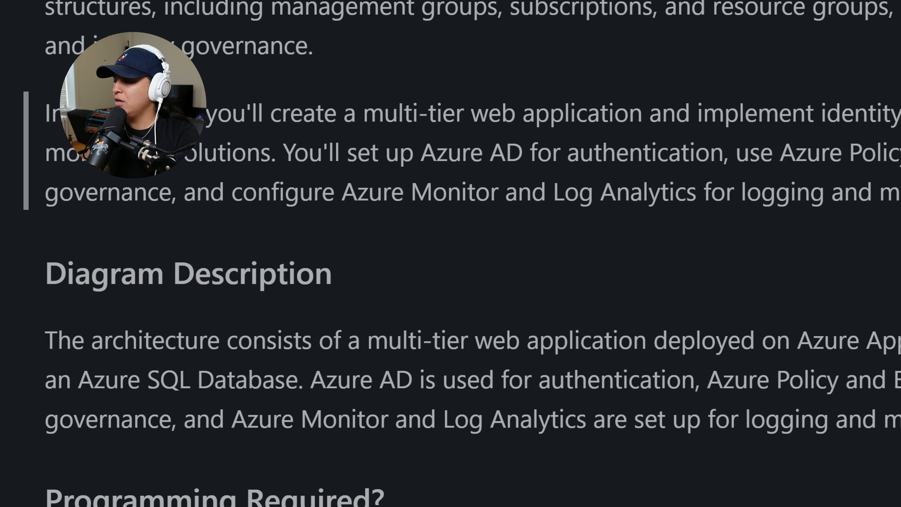
scroll("right", 3)
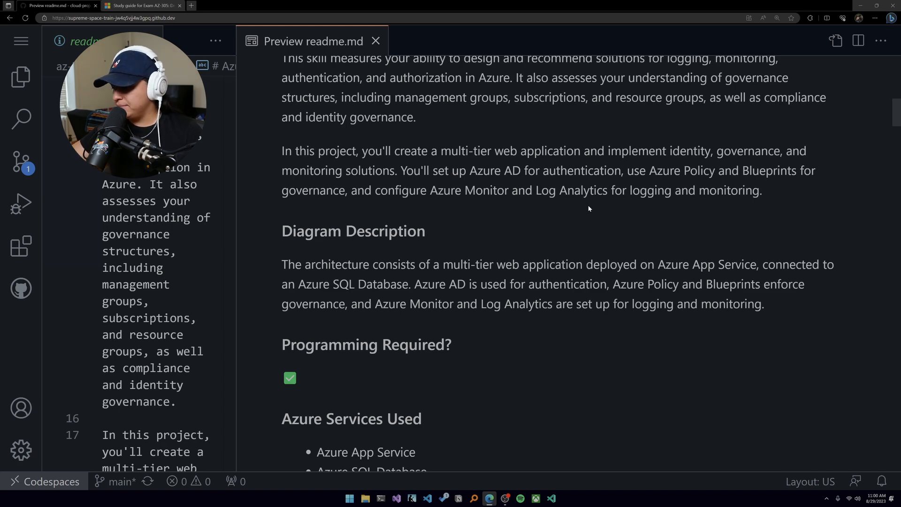
mouse_move(585, 213)
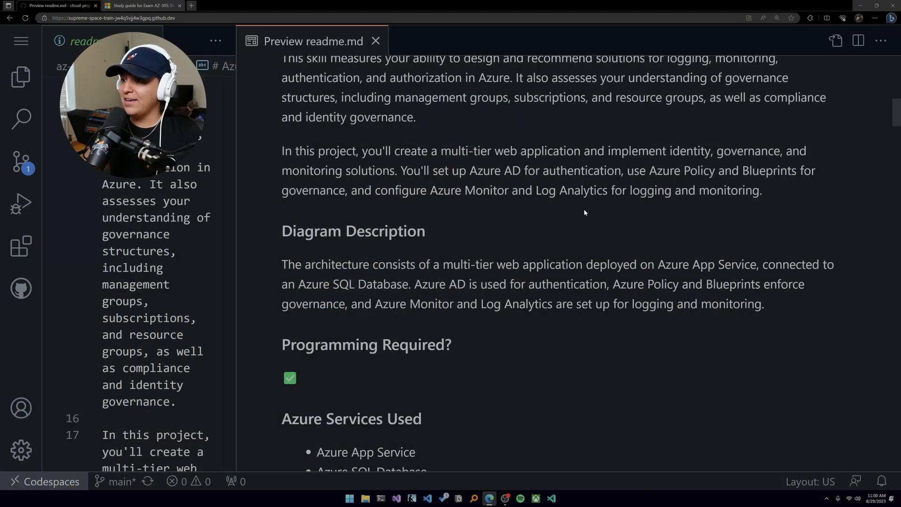
mouse_move(579, 210)
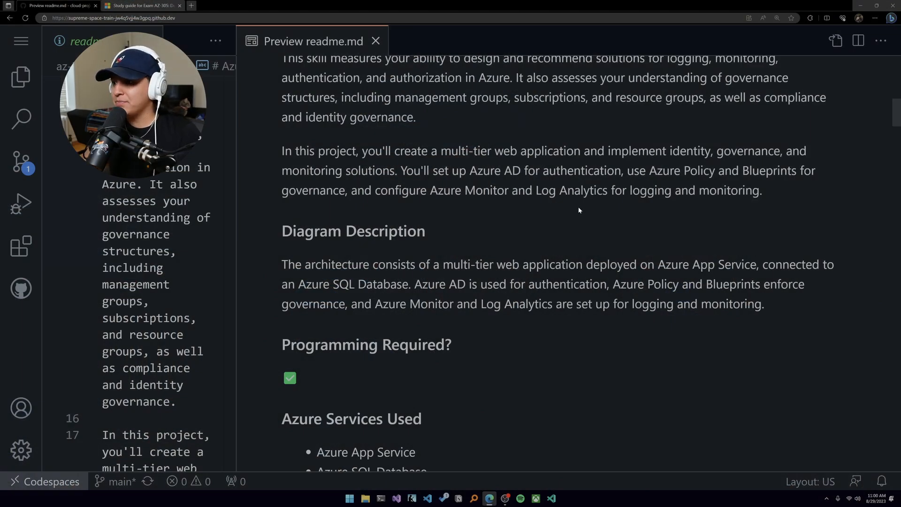
- Scroll to Governify's full Azure Services Used list, then clear the text selection
scroll("down", 3)
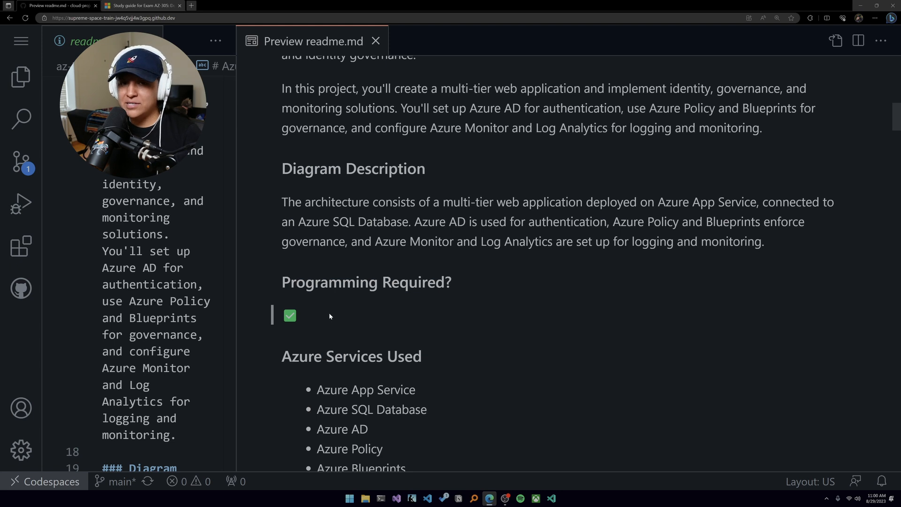
scroll("down", 3)
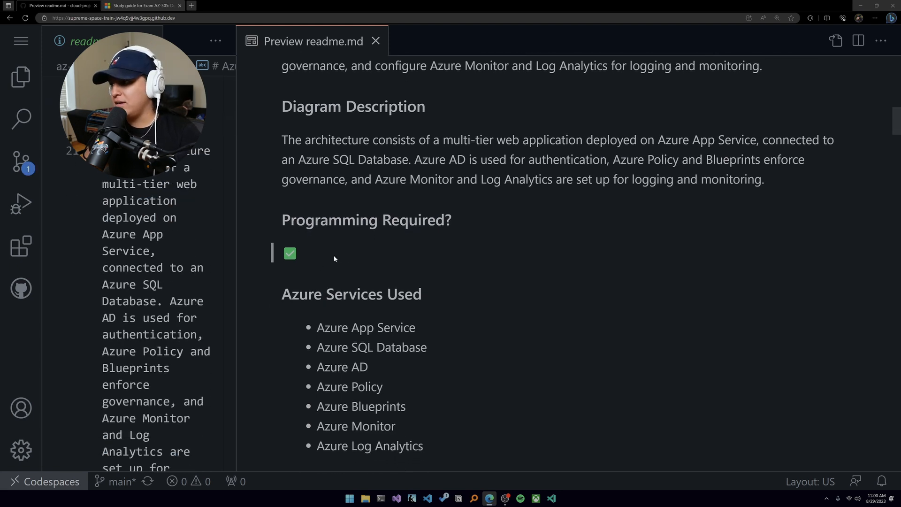
scroll("down", 3)
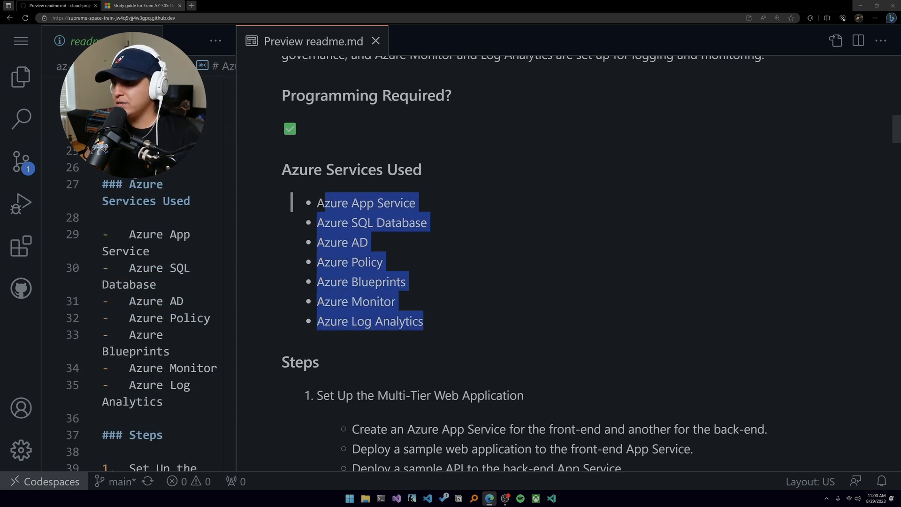
left_click(436, 204)
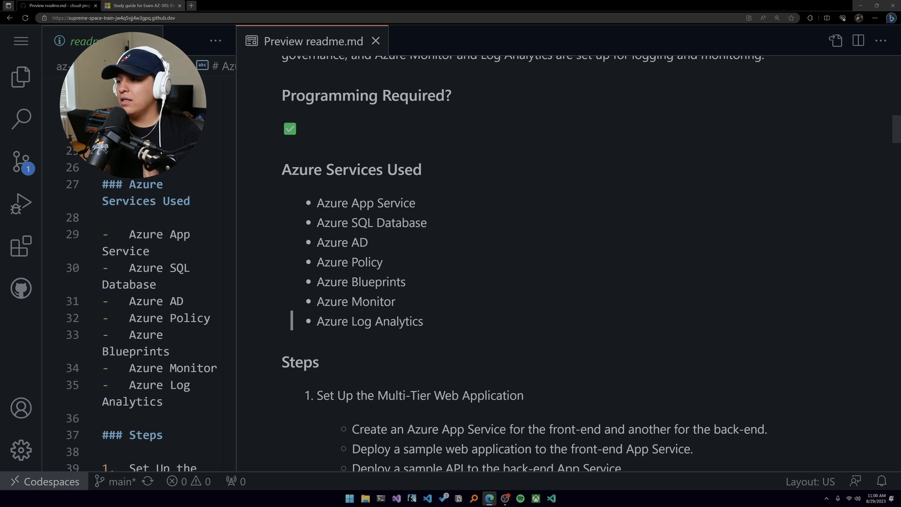
mouse_move(428, 321)
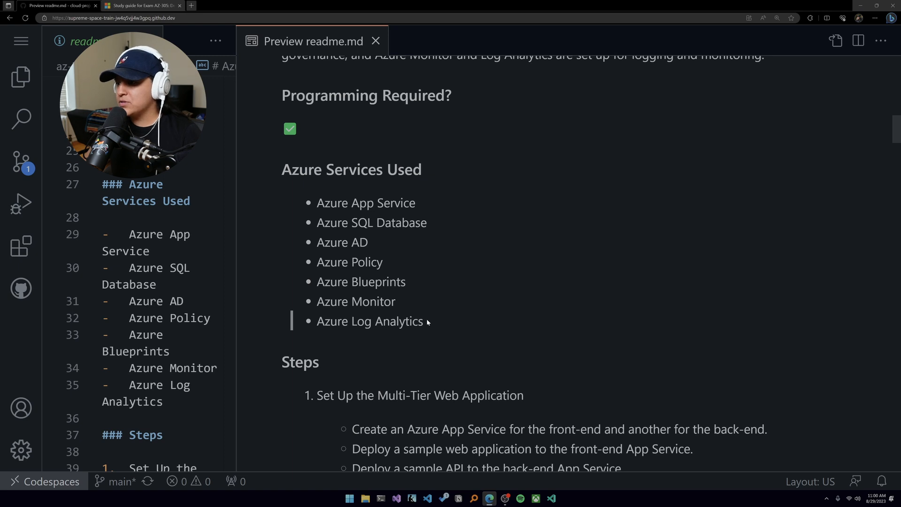
mouse_move(428, 323)
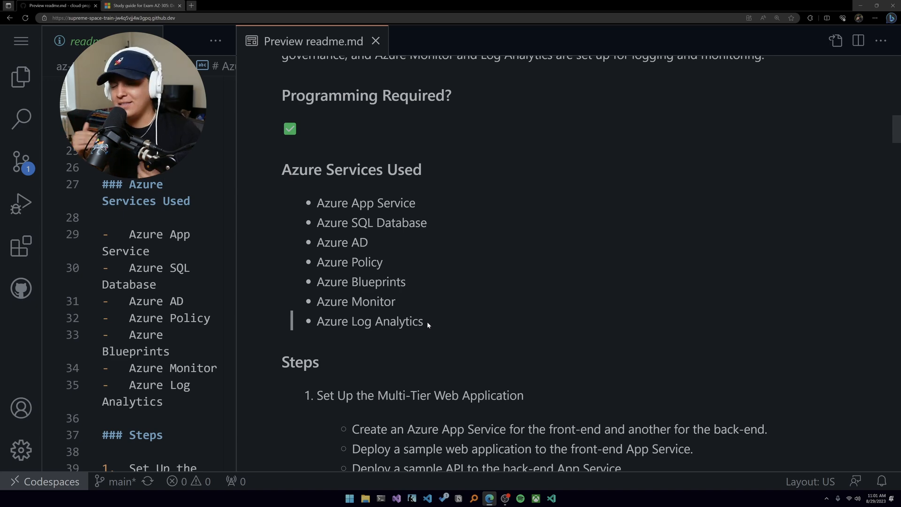
- Scroll down to Governify's Diagram Description, Programming Required and Azure Services Used sections
scroll("down", 3)
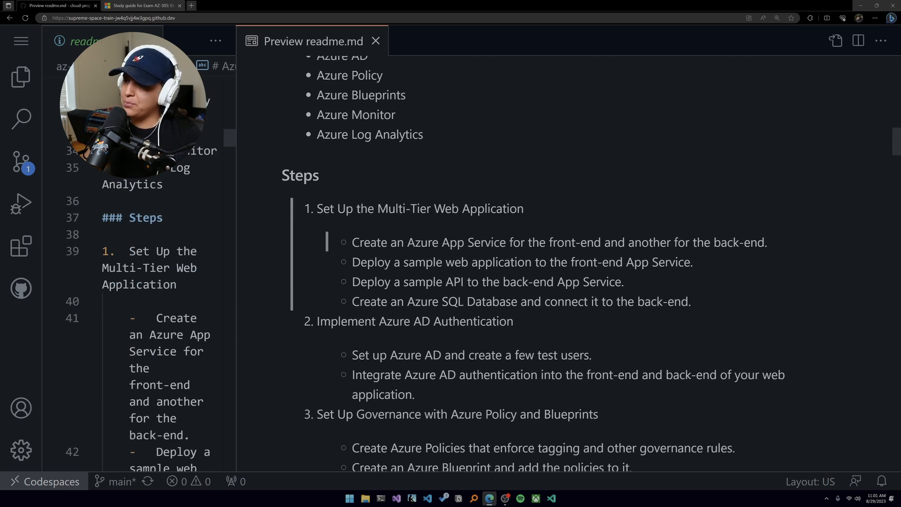
scroll("down", 3)
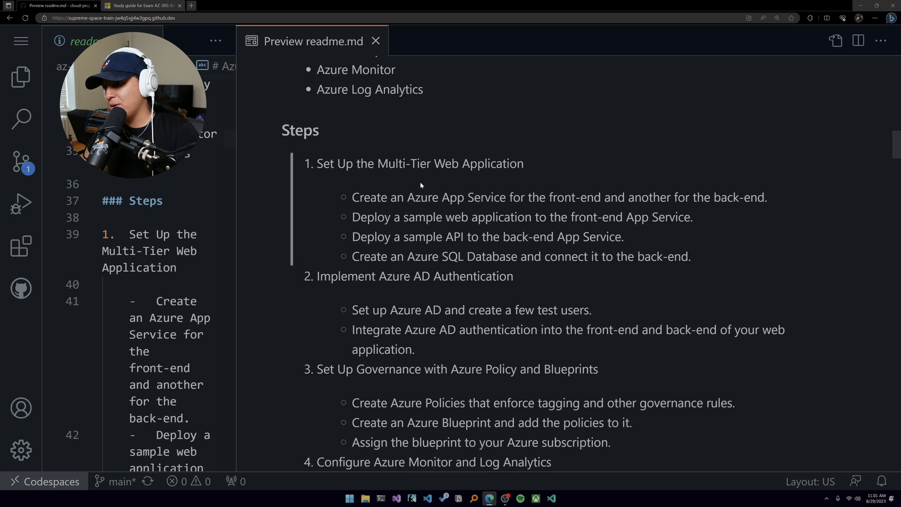
scroll("down", 3)
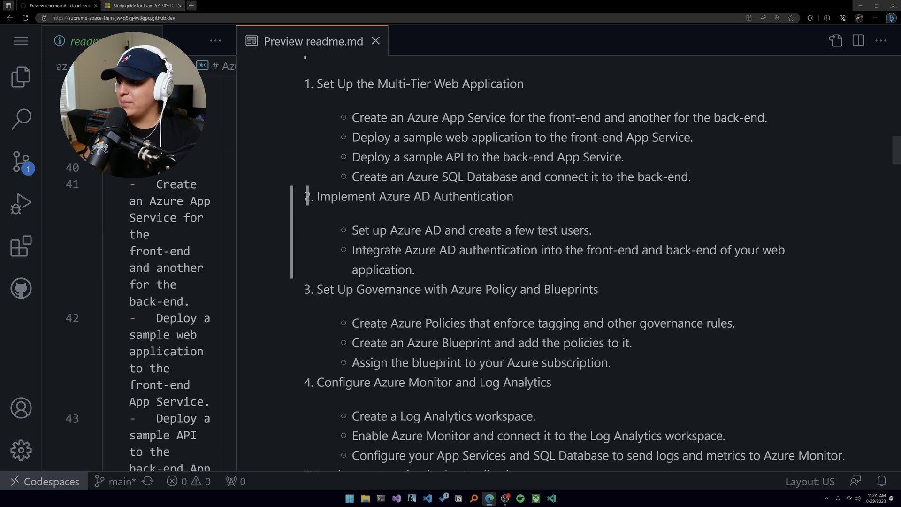
scroll("down", 3)
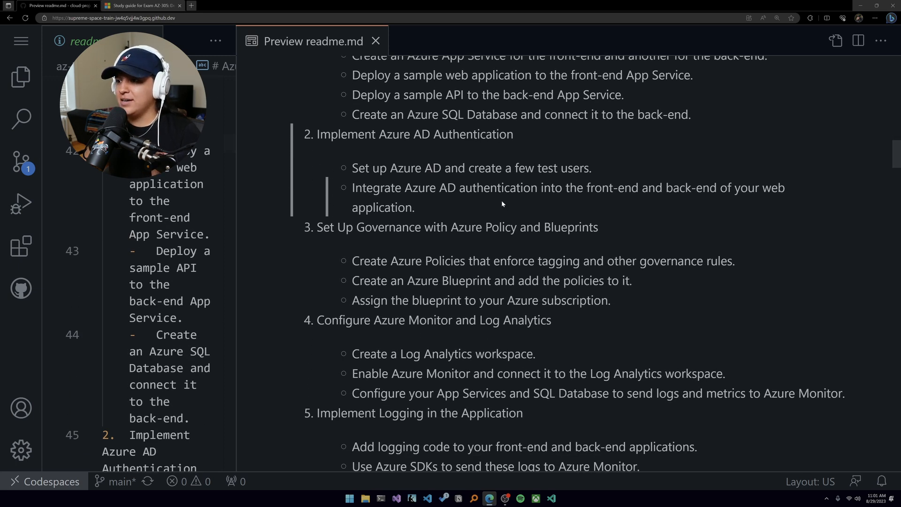
mouse_move(484, 201)
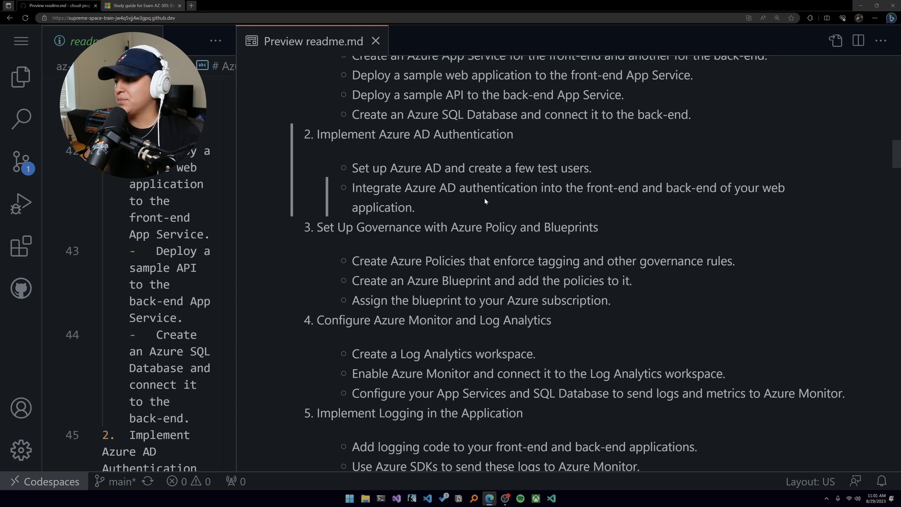
scroll("down", 3)
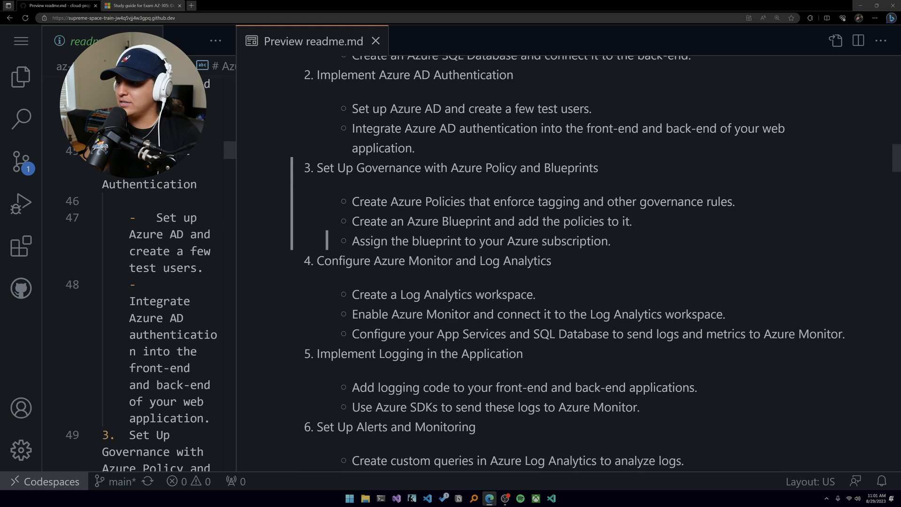
scroll("down", 3)
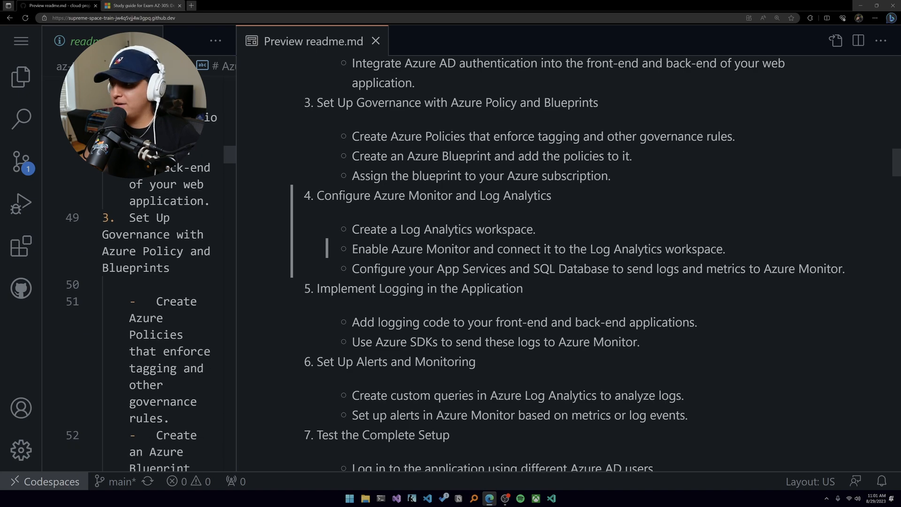
scroll("down", 3)
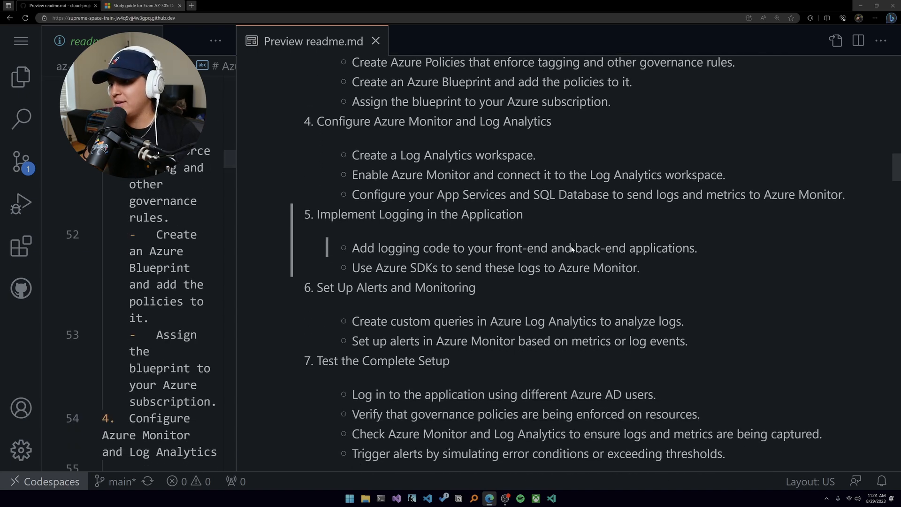
scroll("down", 3)
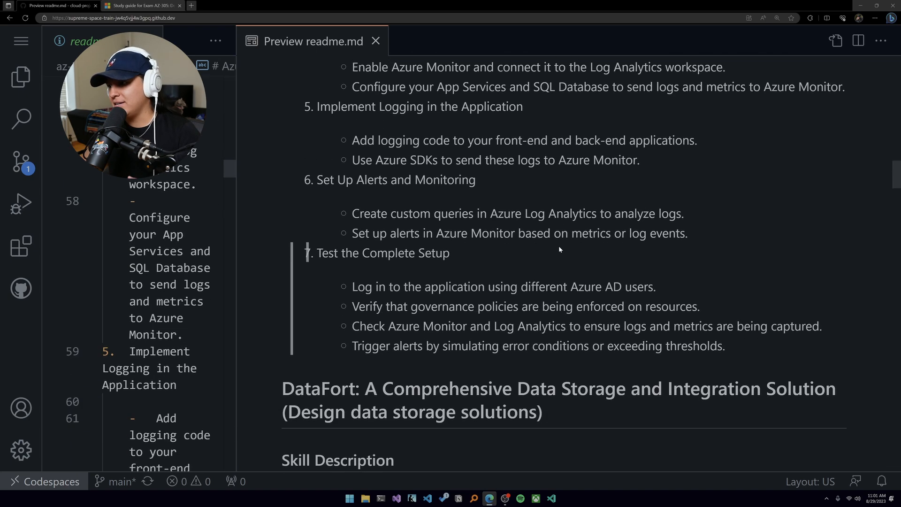
scroll("down", 3)
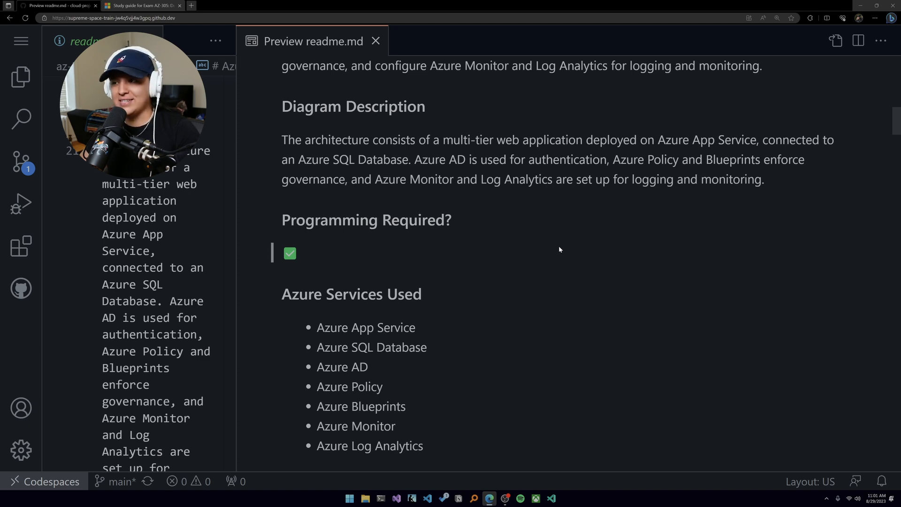
- Scroll past Governify's Steps list to DataFort's Skill, Project and Diagram Description sections
scroll("down", 3)
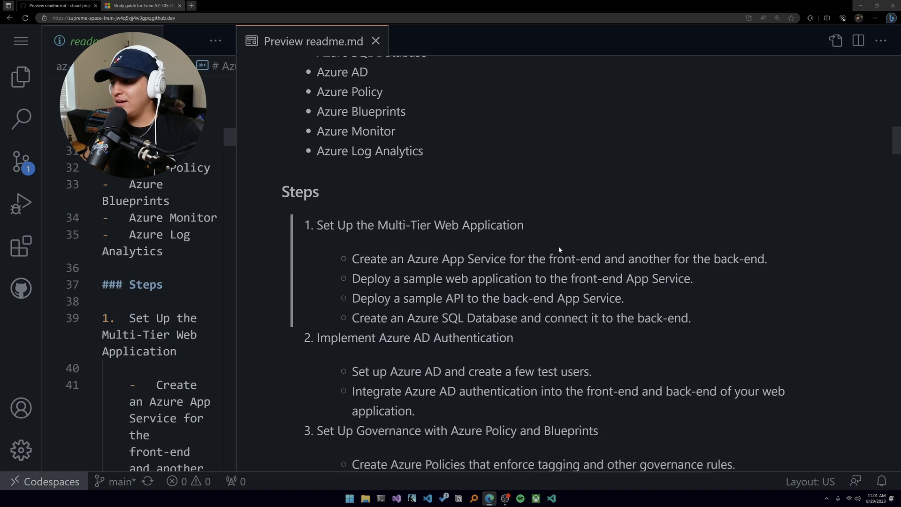
scroll("up", 3)
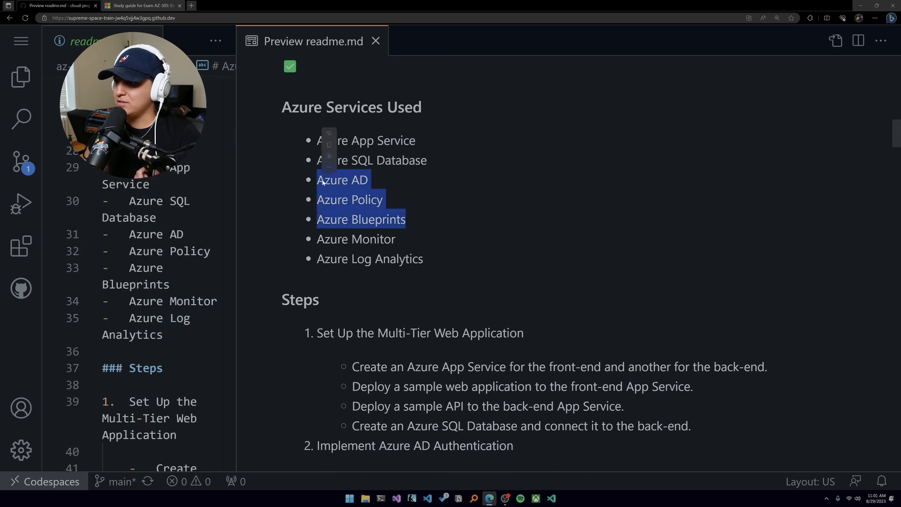
scroll("down", 3)
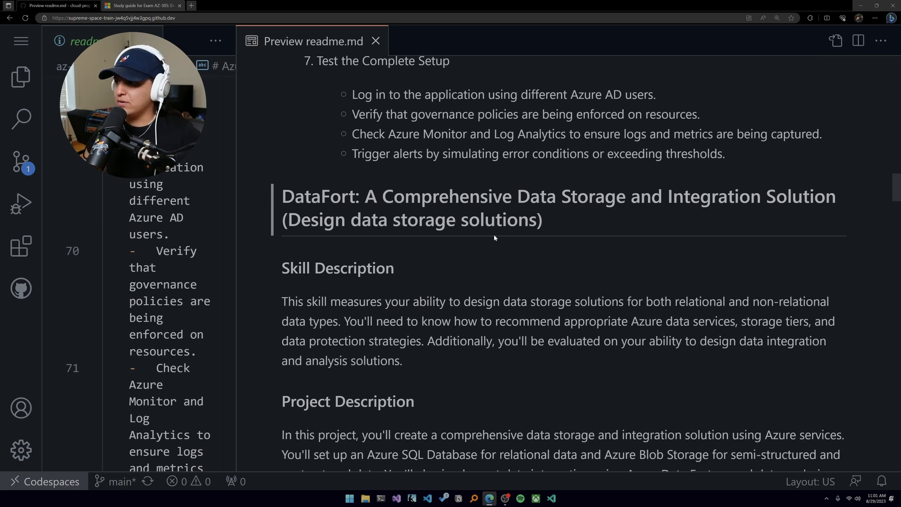
mouse_move(506, 248)
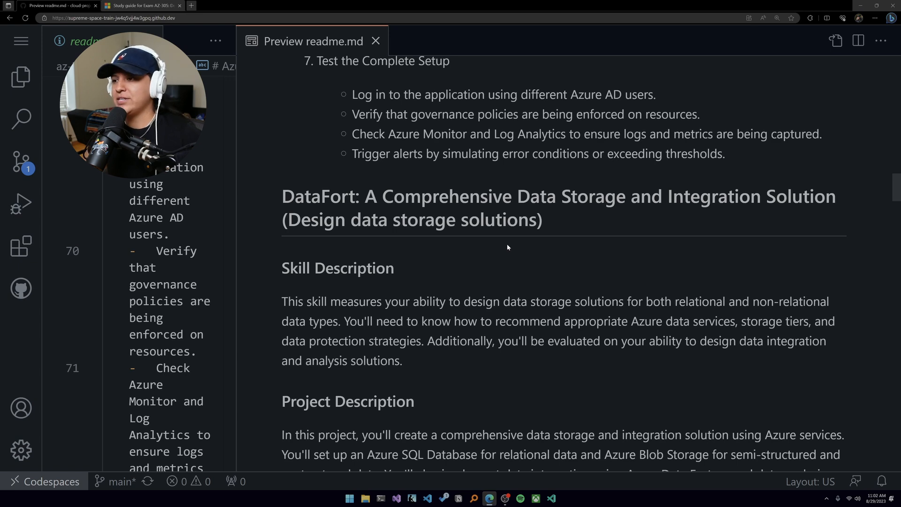
mouse_move(472, 251)
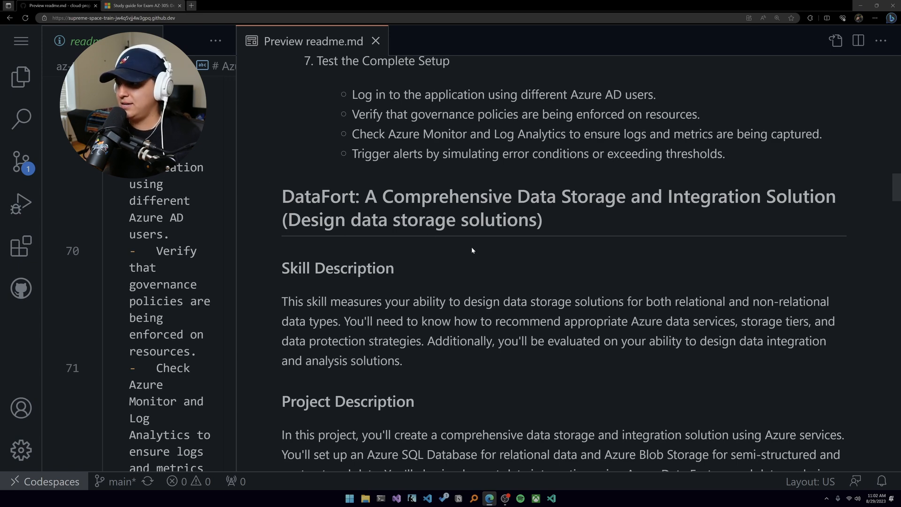
scroll("down", 3)
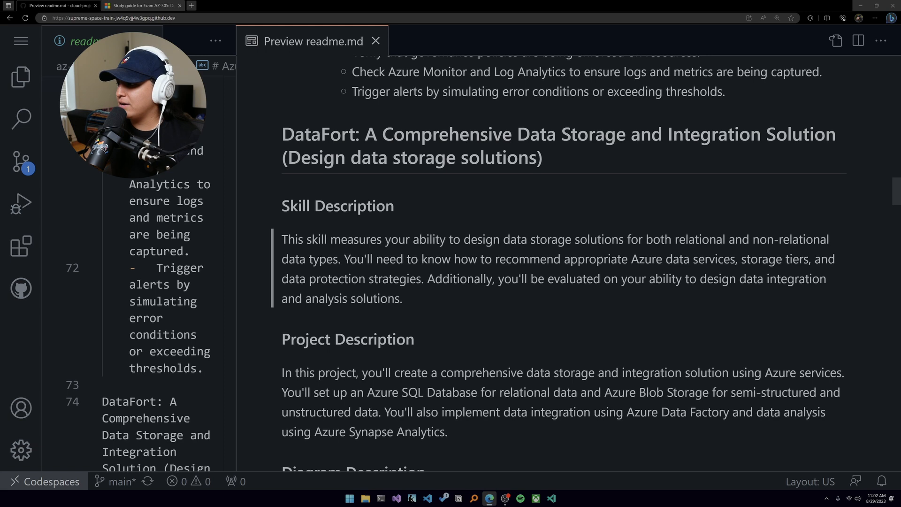
scroll("down", 3)
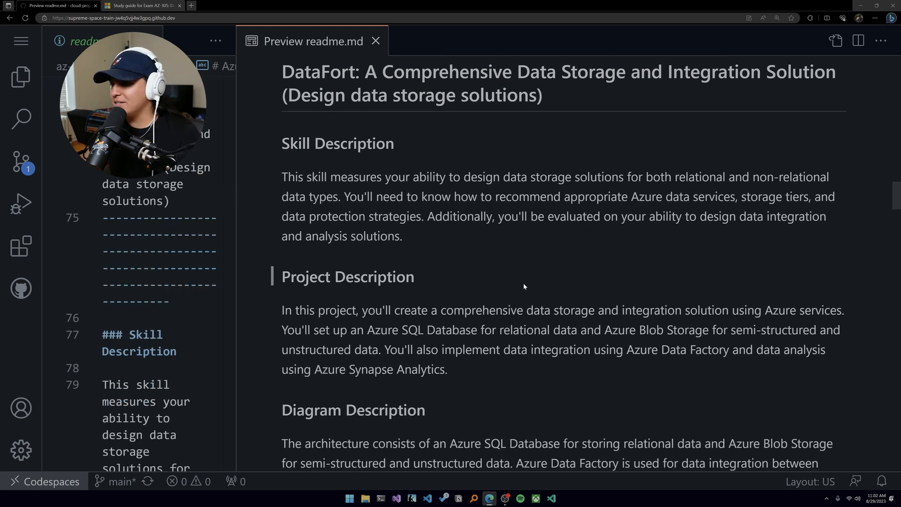
scroll("down", 3)
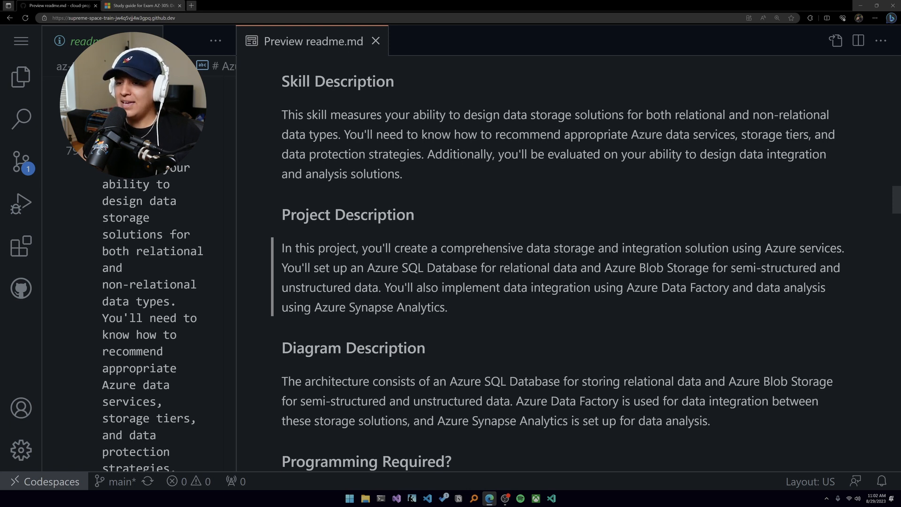
mouse_move(570, 301)
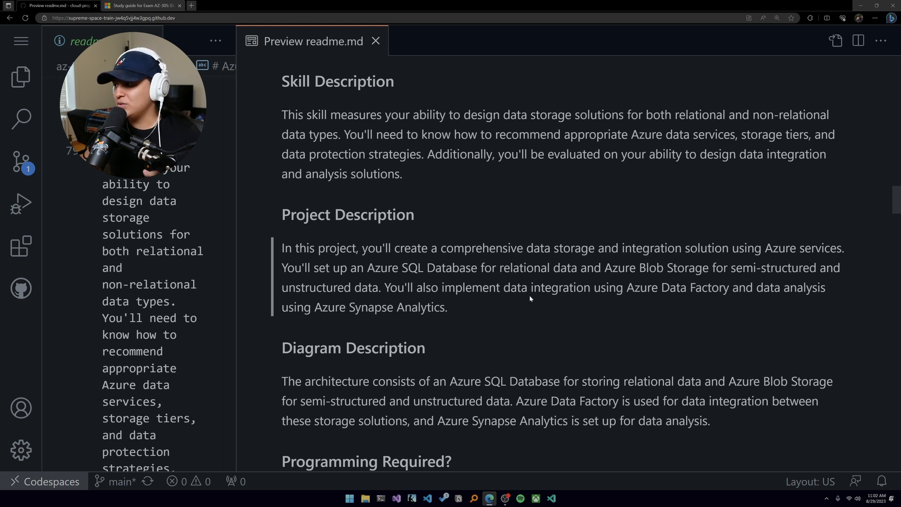
mouse_move(550, 314)
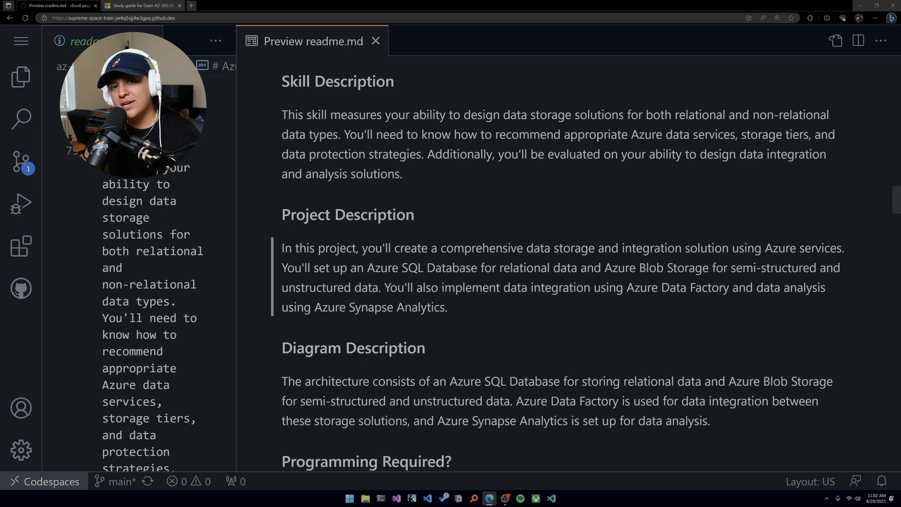
double_click(426, 268)
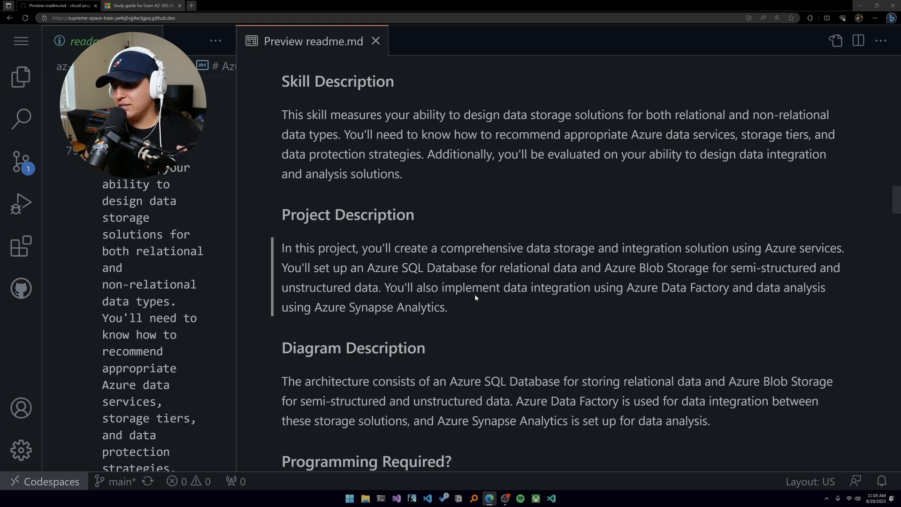
mouse_move(483, 302)
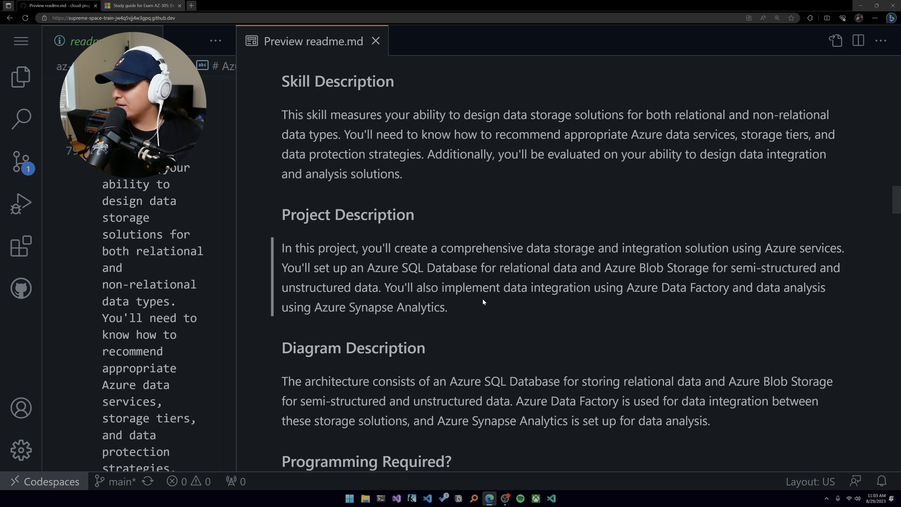
scroll("down", 3)
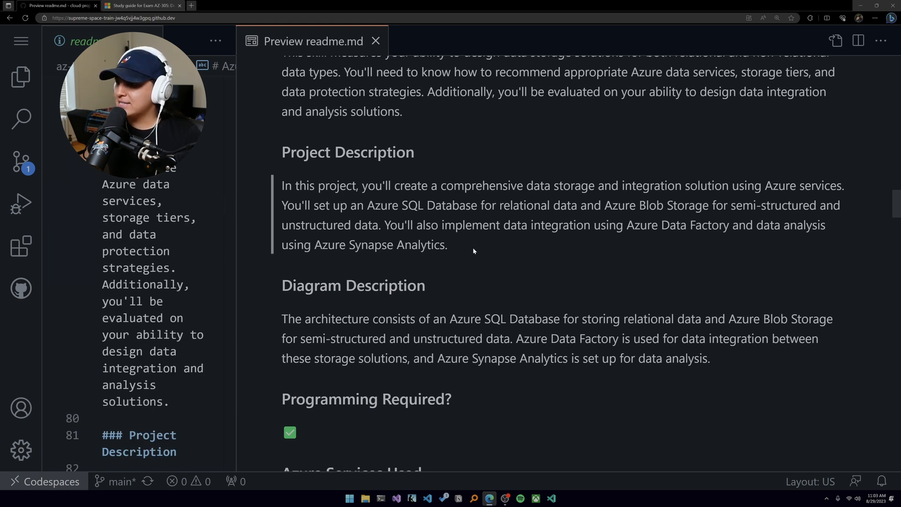
mouse_move(503, 243)
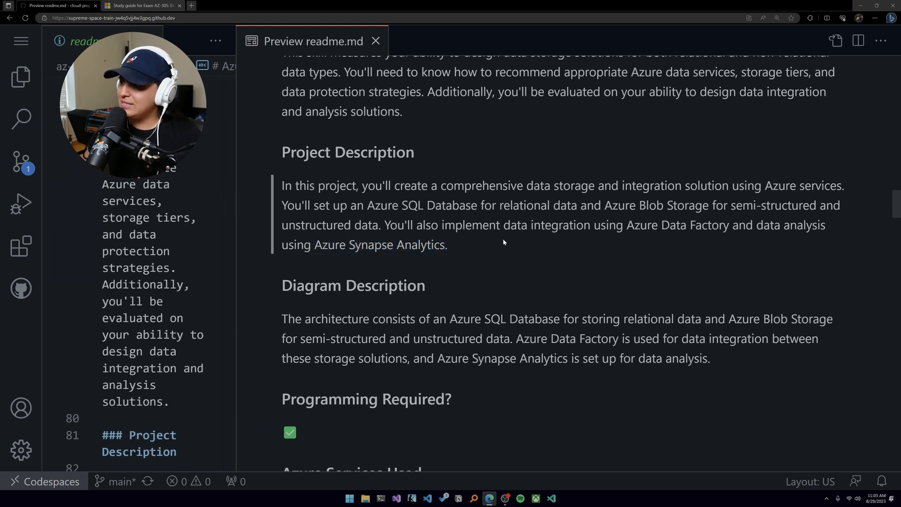
mouse_move(533, 271)
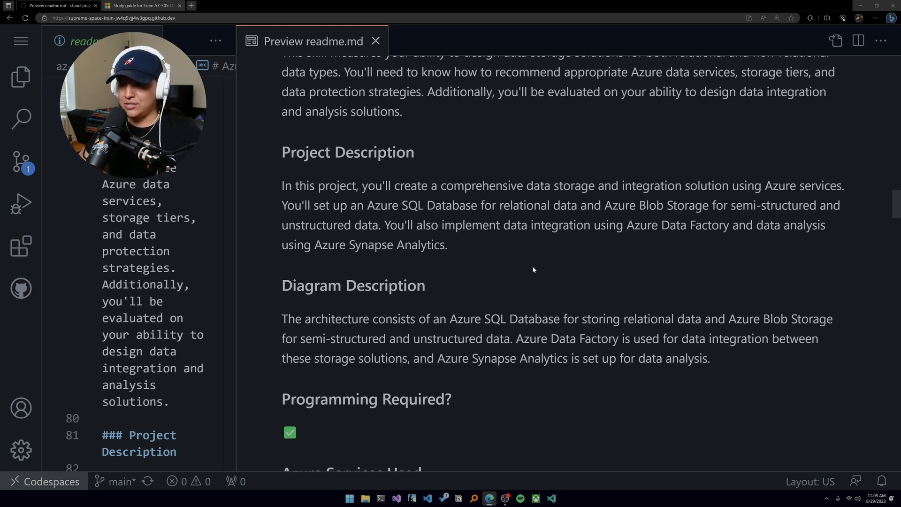
scroll("up", 3)
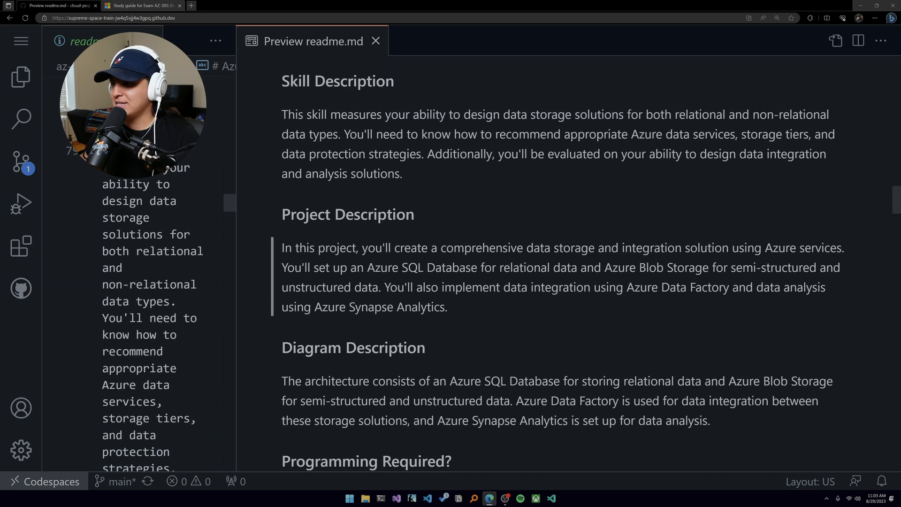
scroll("down", 3)
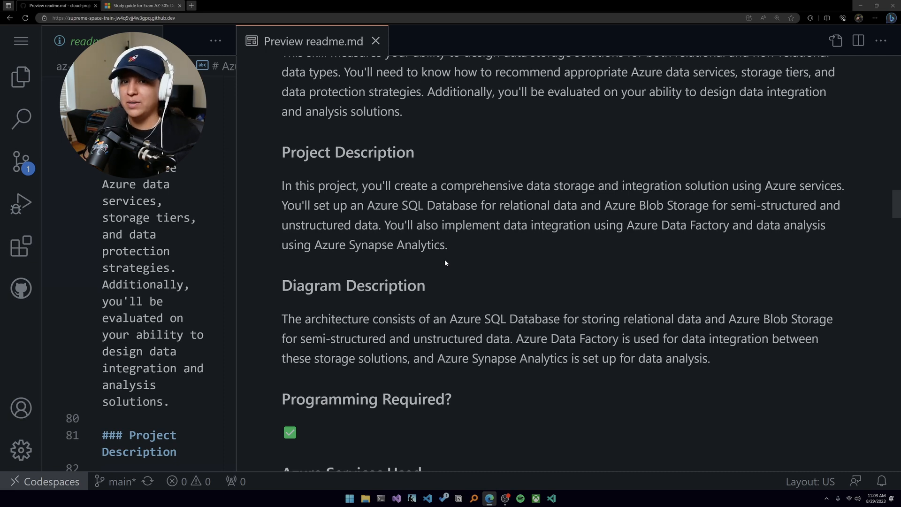
scroll("down", 3)
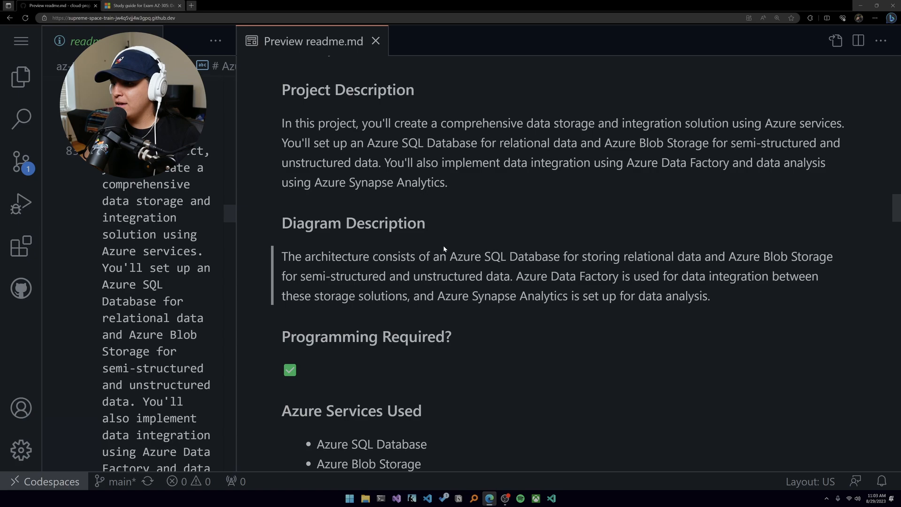
scroll("down", 3)
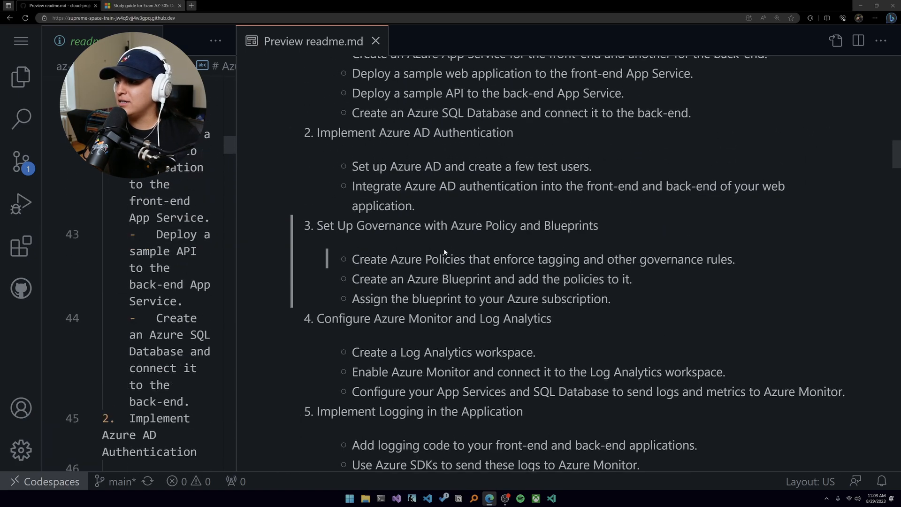
scroll("up", 3)
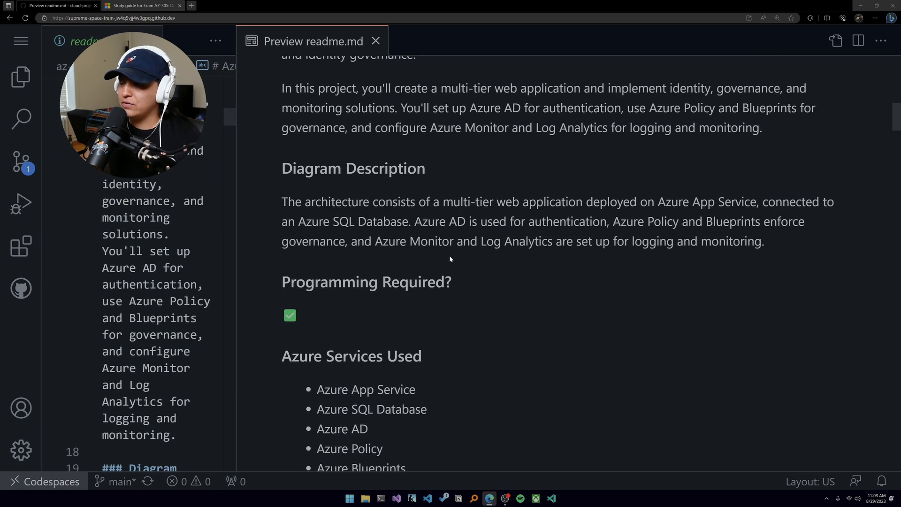
mouse_move(487, 269)
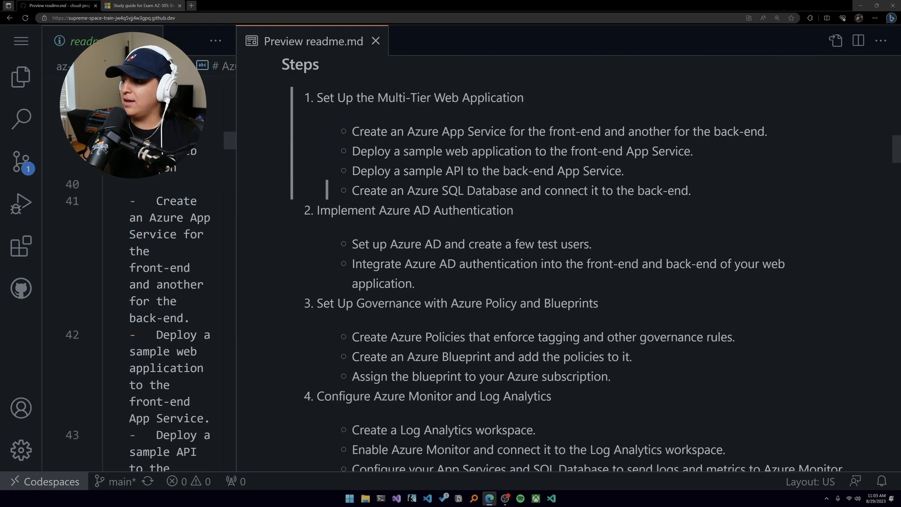
scroll("down", 3)
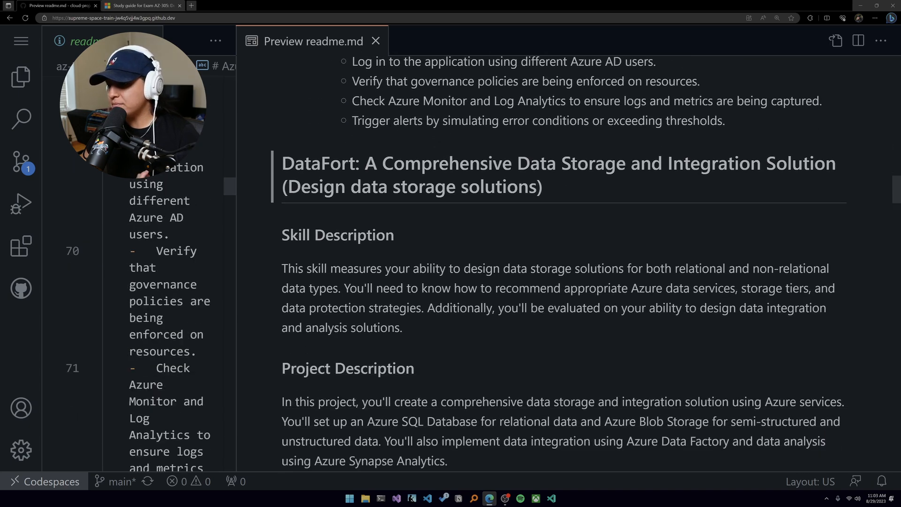
scroll("down", 3)
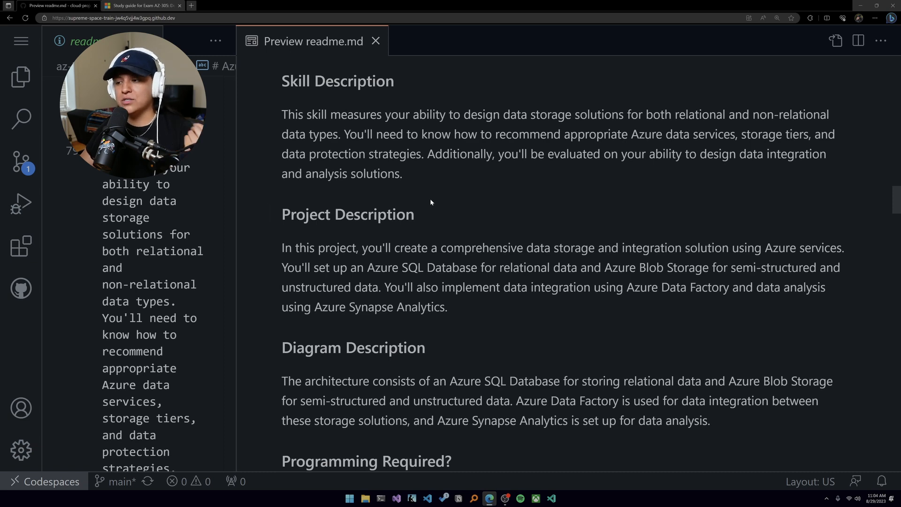
- Scroll past DataFort's Blob Storage and Data Factory steps to Synapse Analytics and Test the Complete Setup
scroll("down", 3)
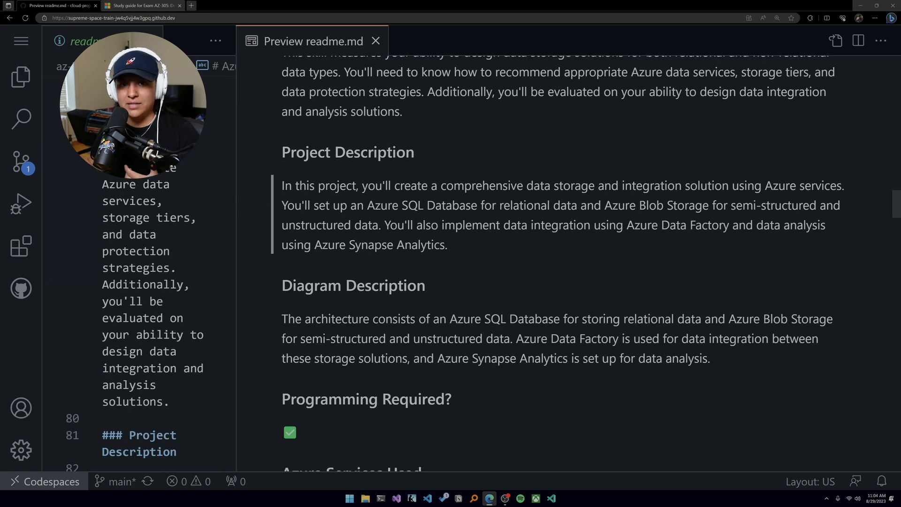
scroll("down", 3)
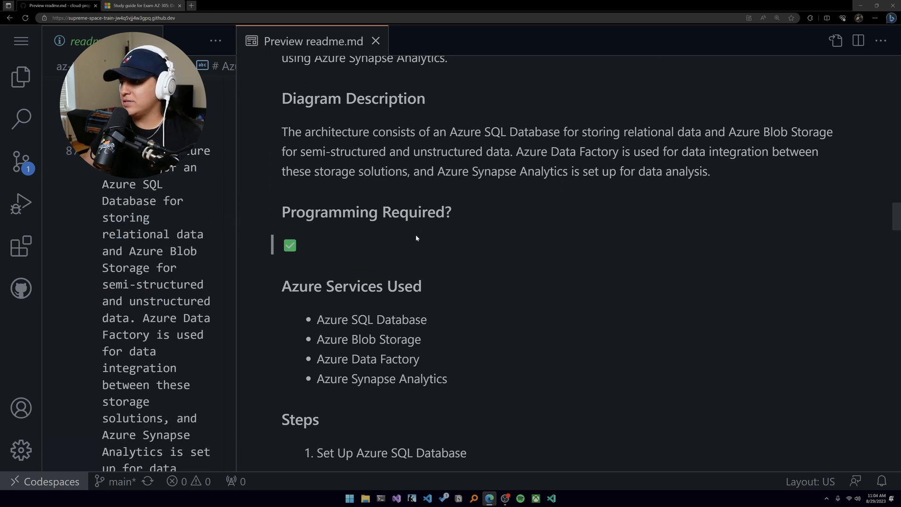
scroll("down", 3)
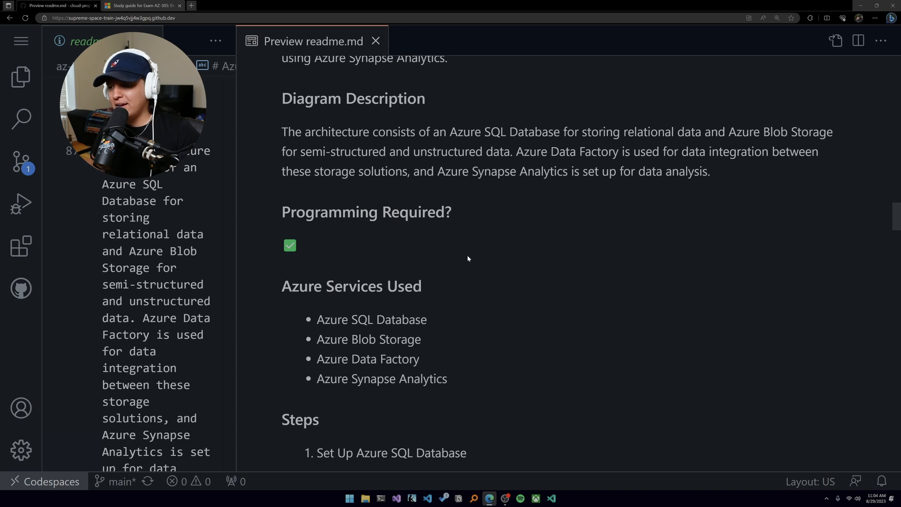
scroll("down", 3)
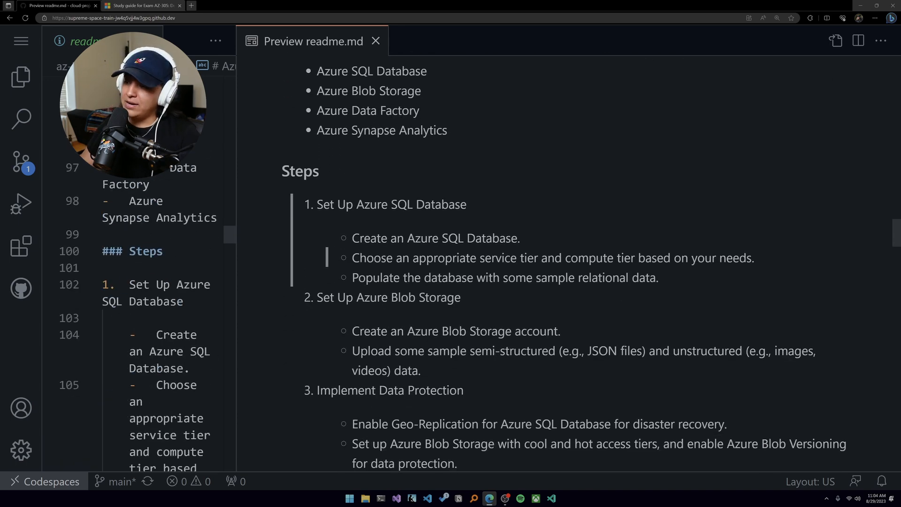
scroll("down", 3)
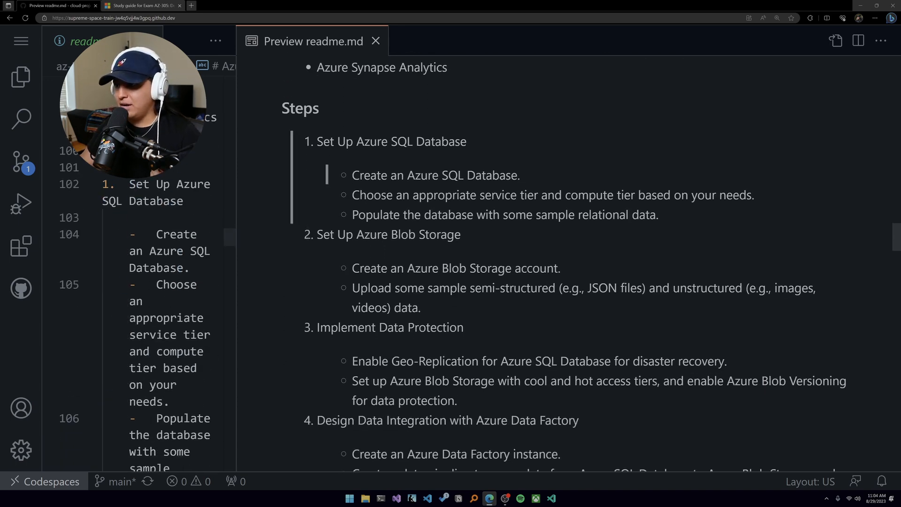
mouse_move(499, 154)
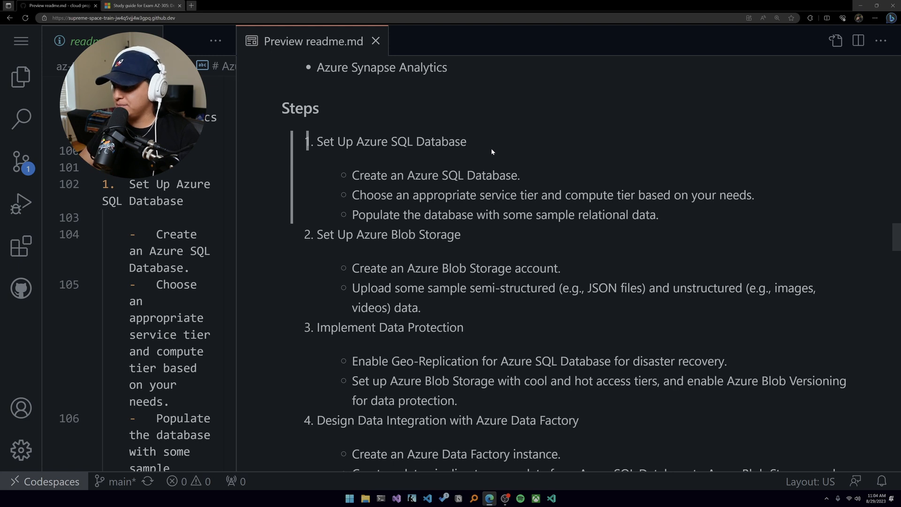
scroll("down", 3)
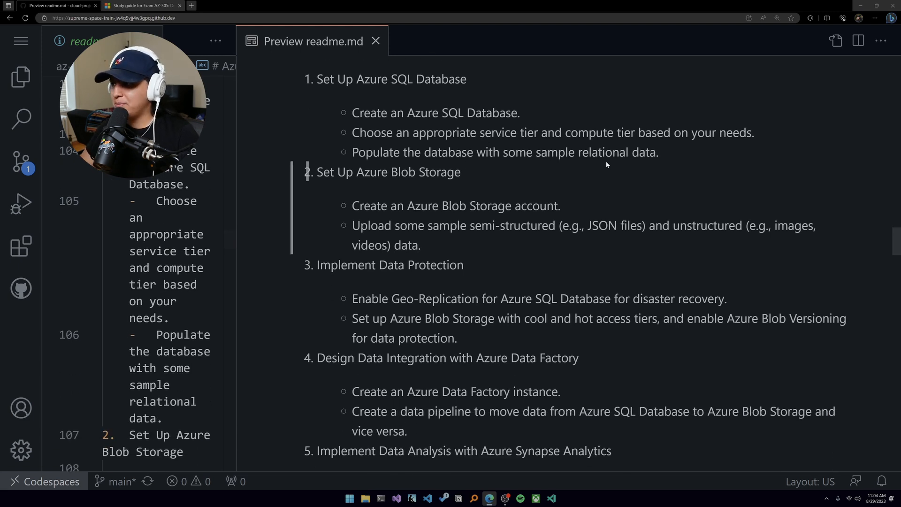
mouse_move(542, 175)
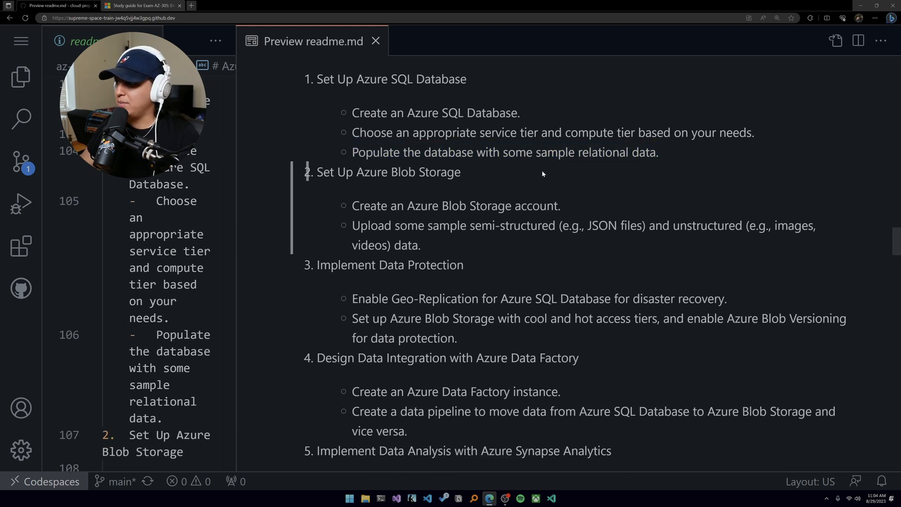
mouse_move(474, 190)
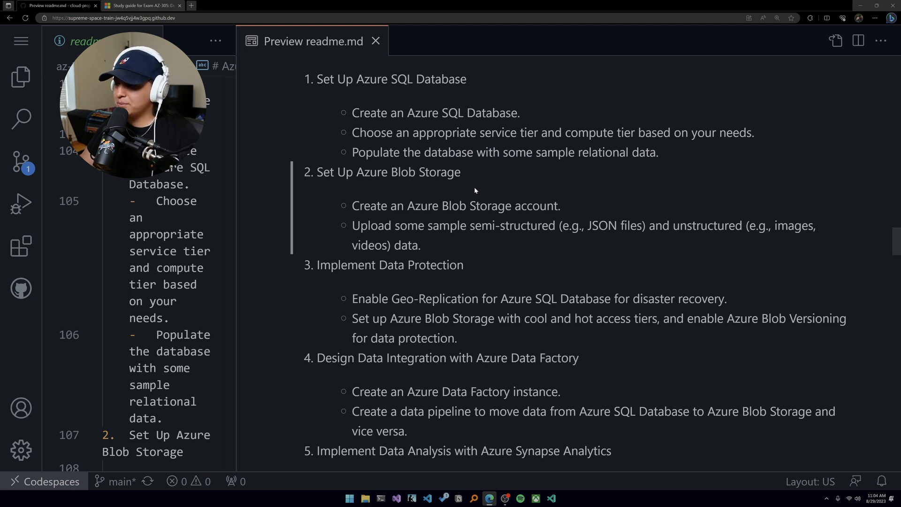
mouse_move(482, 187)
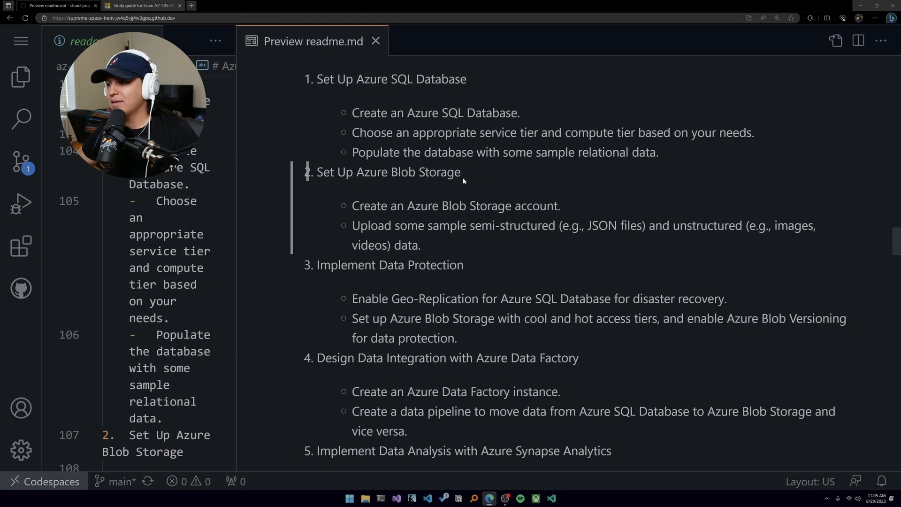
scroll("down", 3)
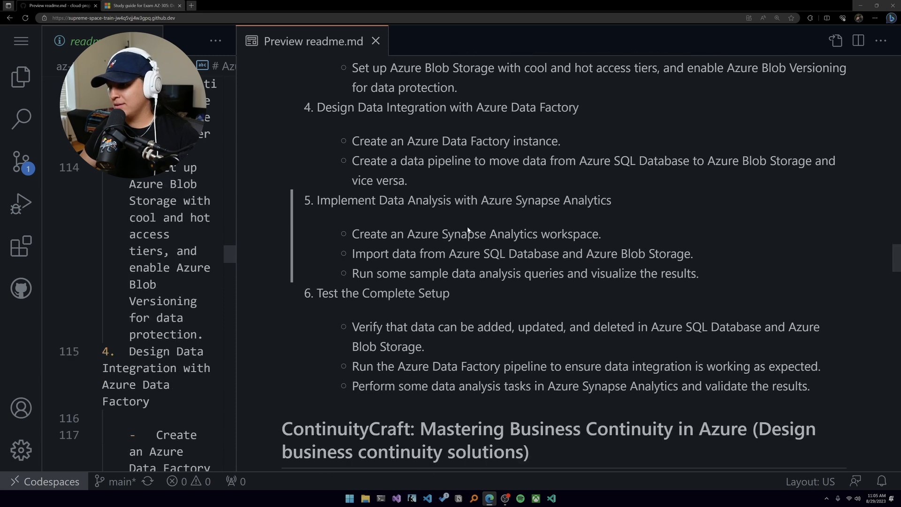
- Scroll to ContinuityCraft's Skill, Project and Diagram Description sections
scroll("down", 3)
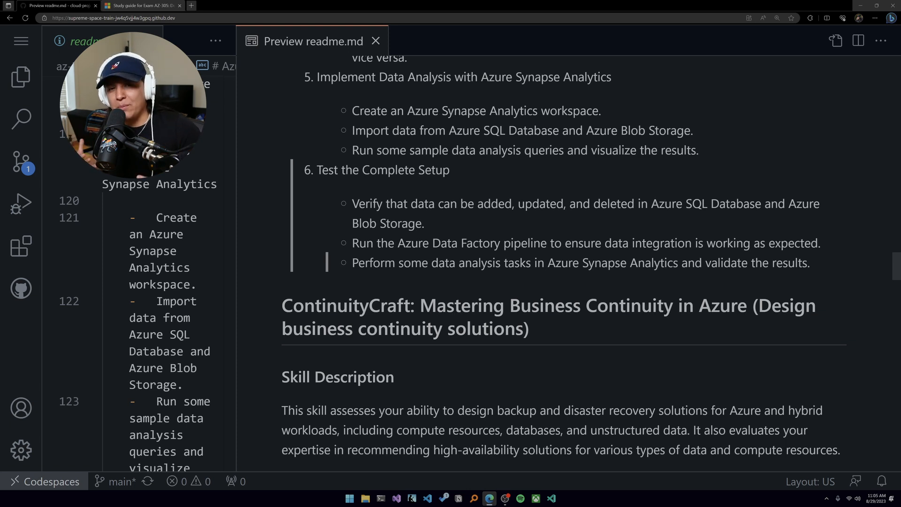
scroll("down", 3)
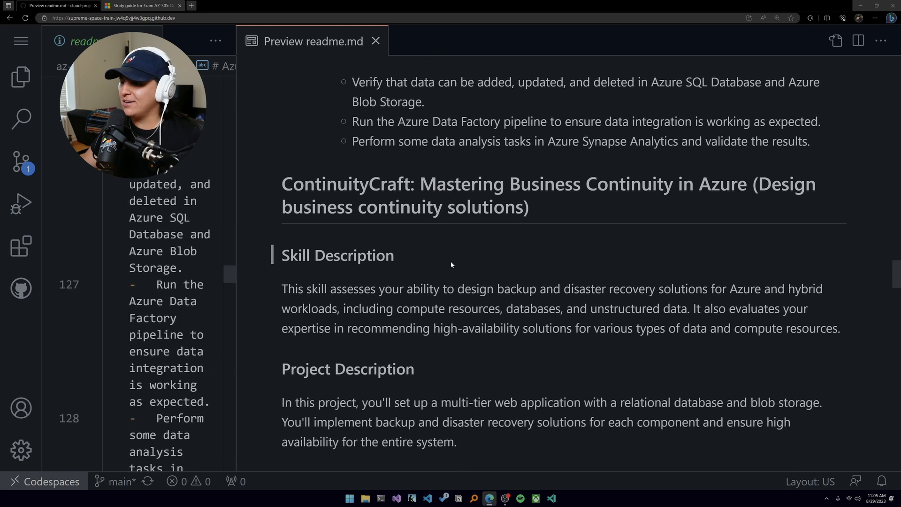
scroll("up", 3)
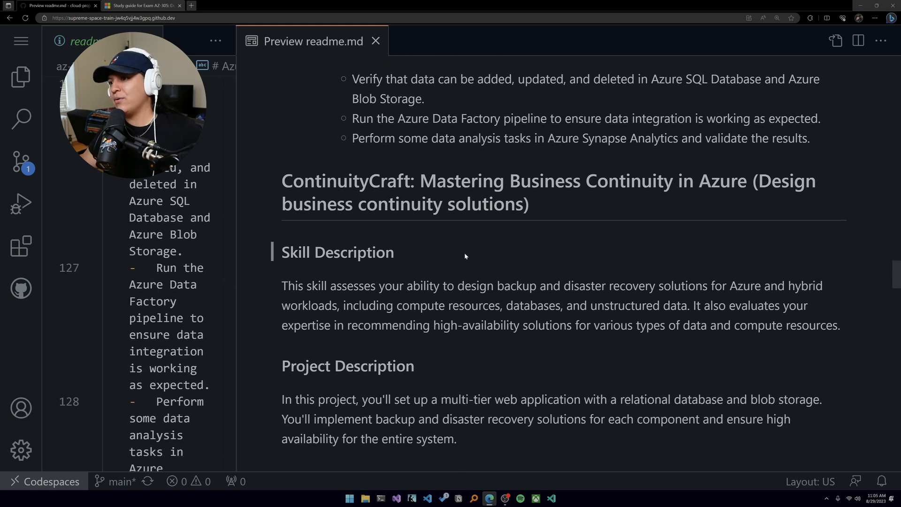
mouse_move(460, 255)
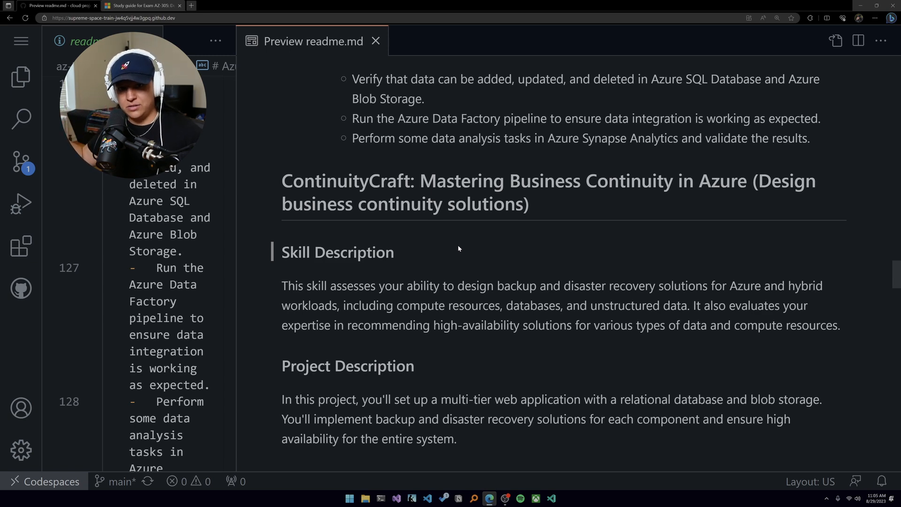
scroll("down", 3)
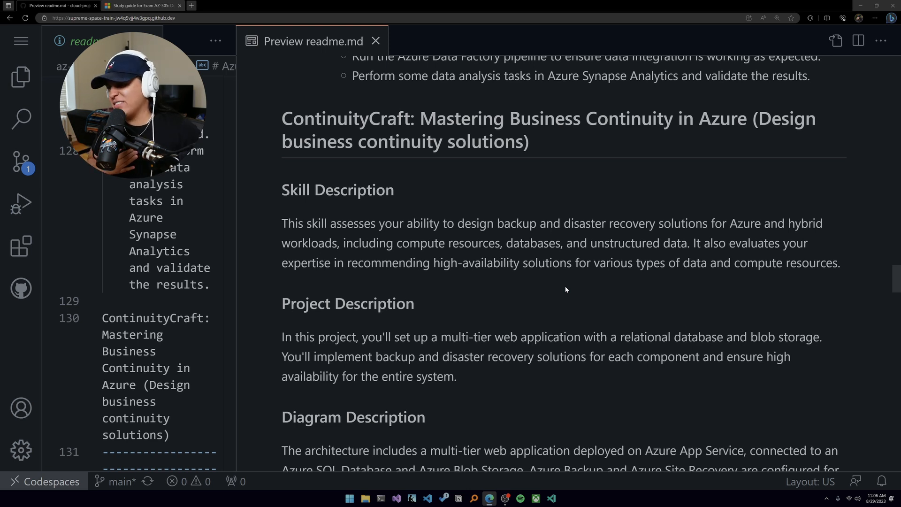
mouse_move(552, 231)
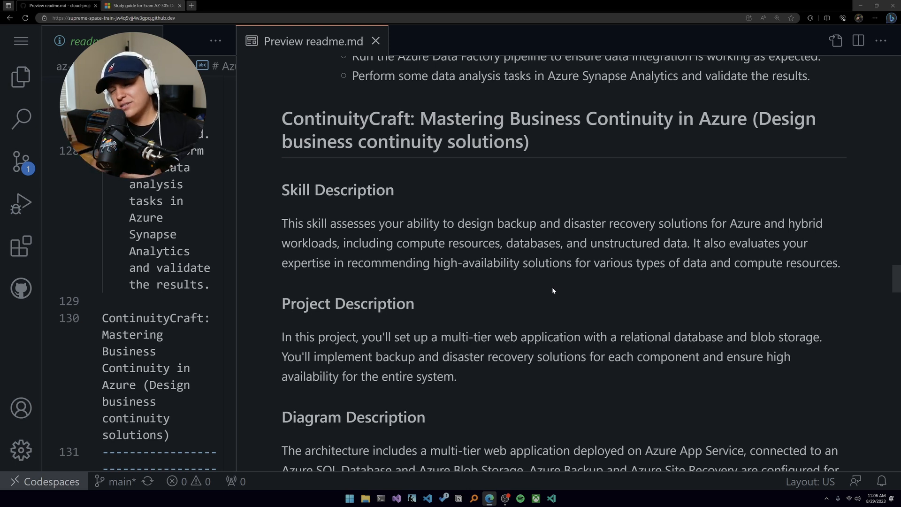
mouse_move(571, 297)
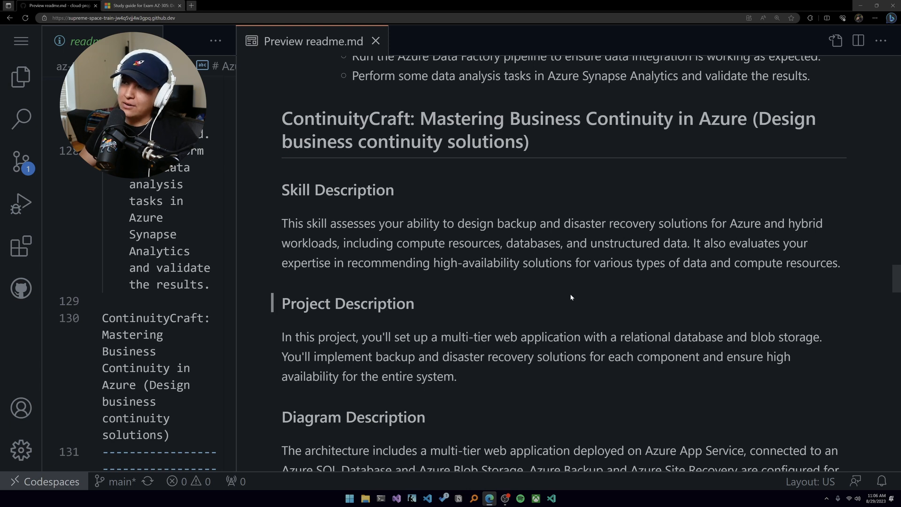
mouse_move(490, 282)
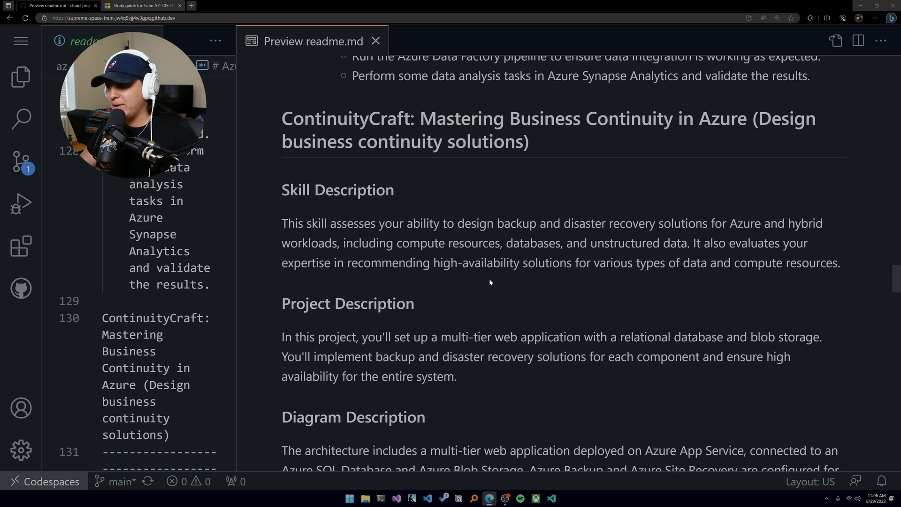
mouse_move(512, 292)
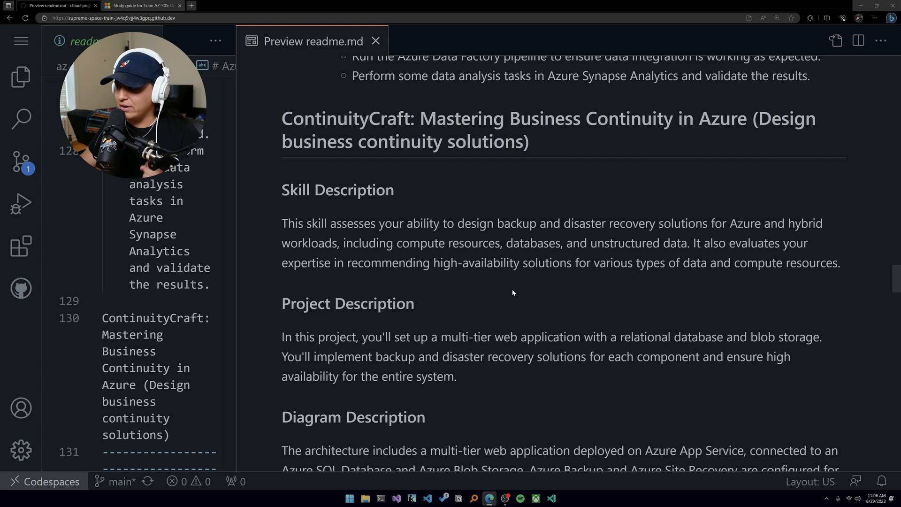
scroll("down", 3)
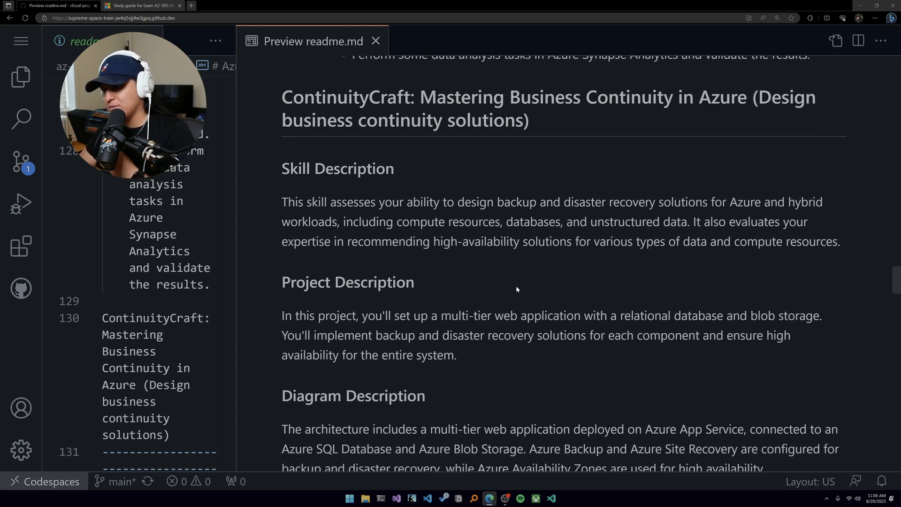
scroll("down", 3)
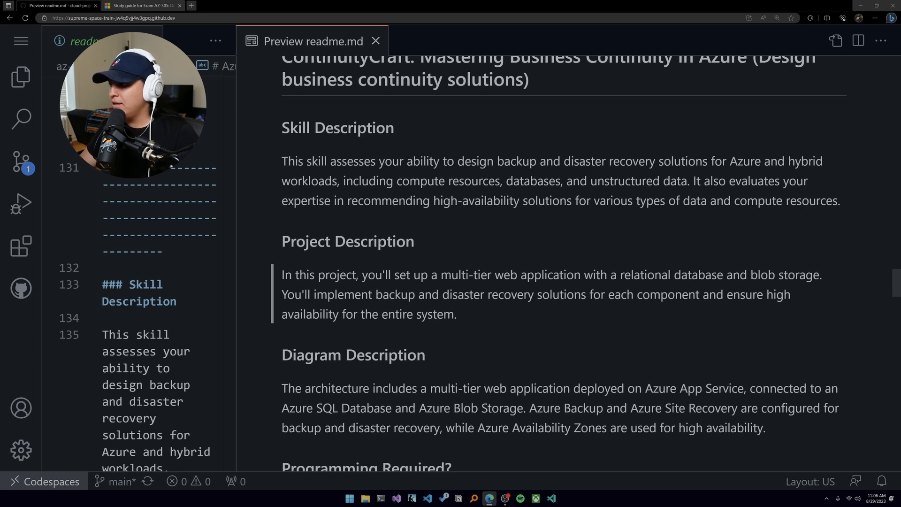
scroll("up", 3)
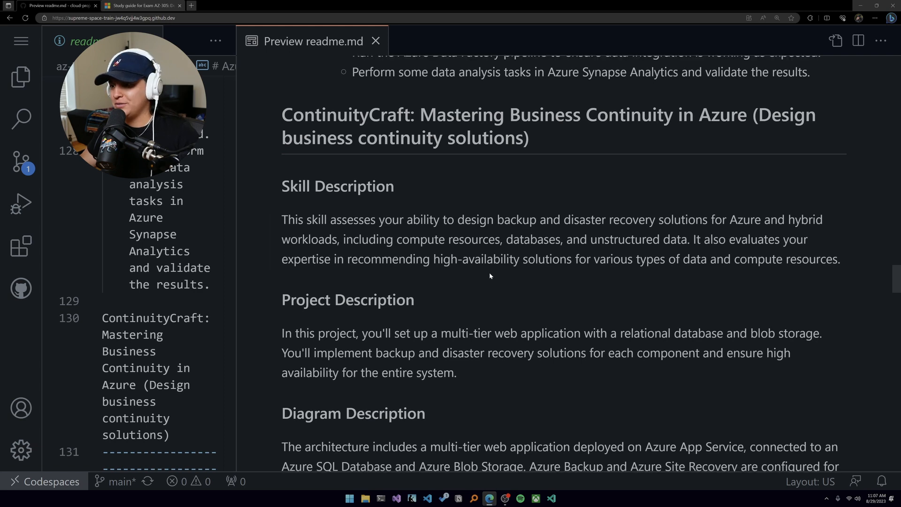
scroll("down", 3)
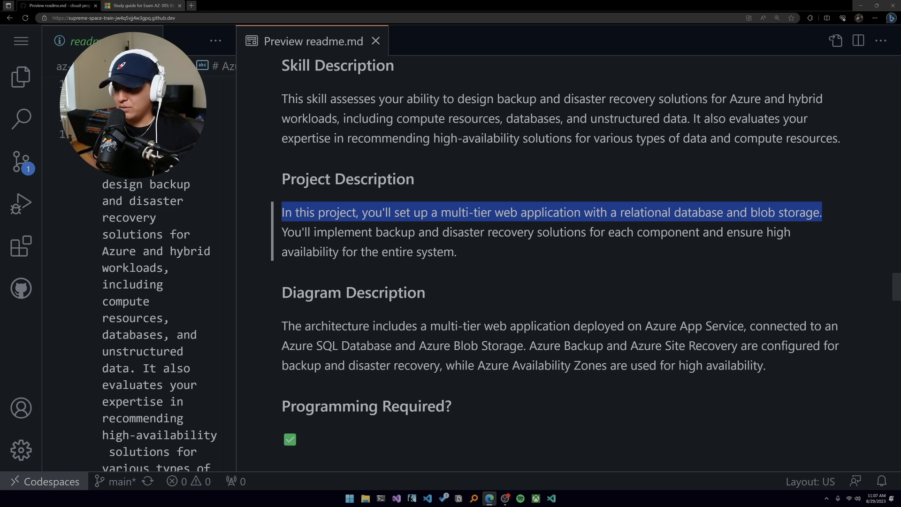
mouse_move(545, 261)
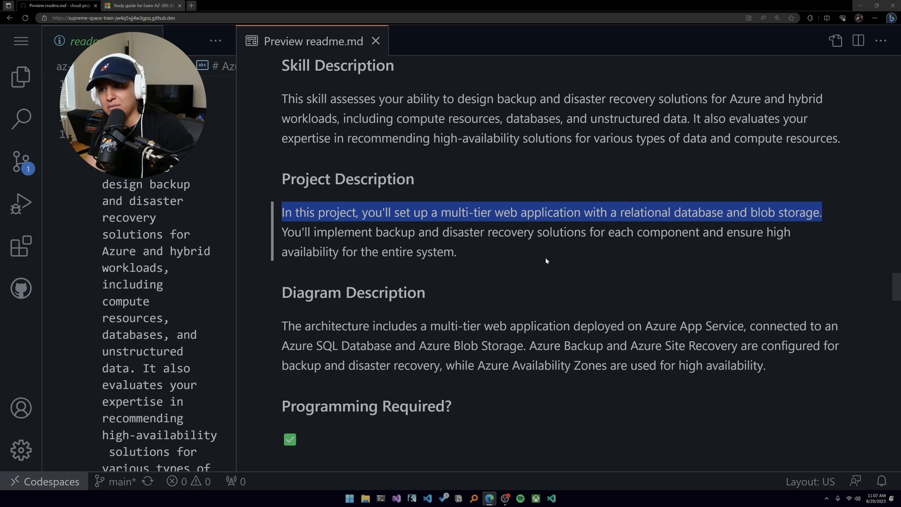
scroll("down", 3)
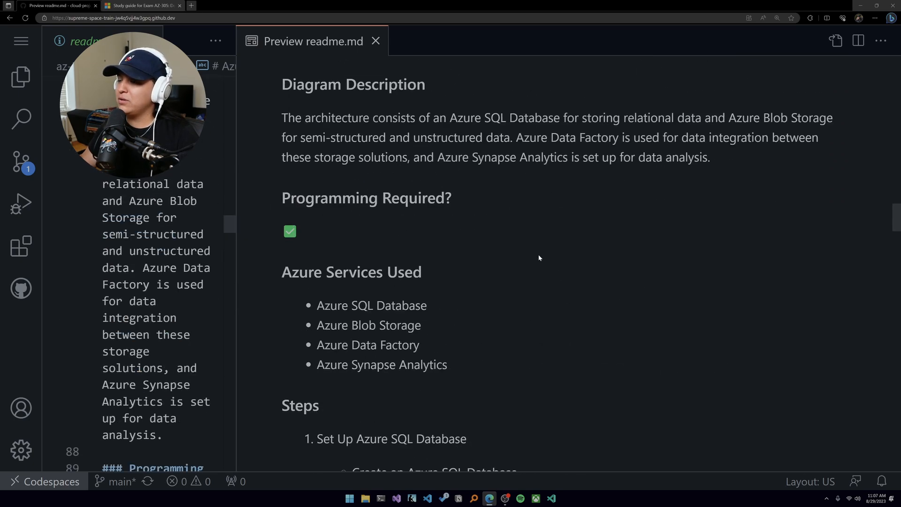
scroll("down", 3)
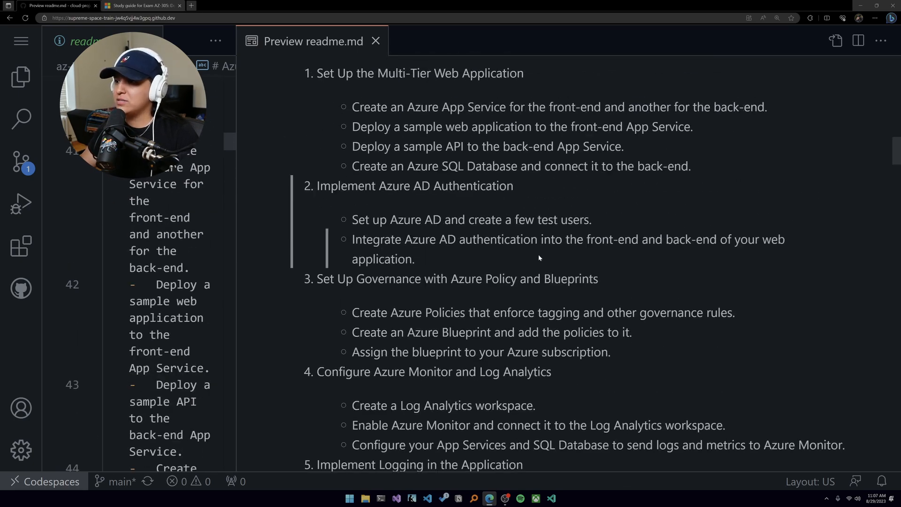
scroll("up", 3)
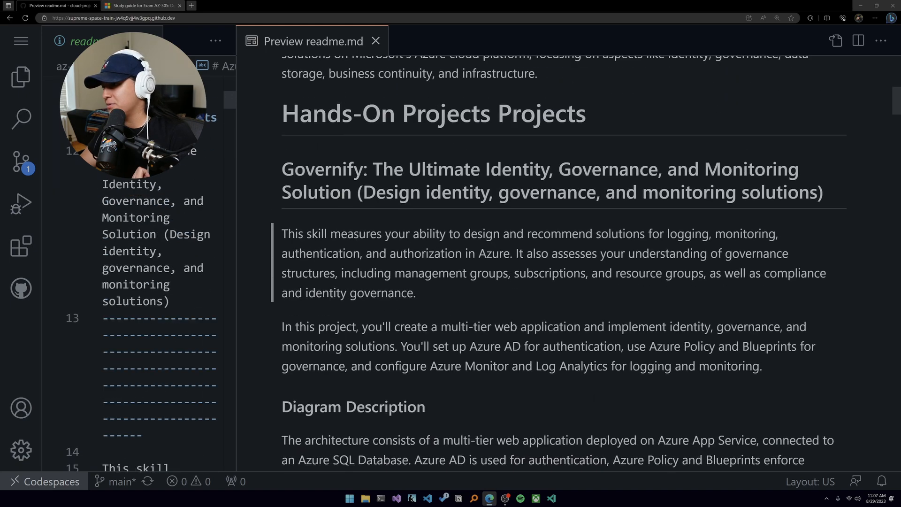
scroll("up", 3)
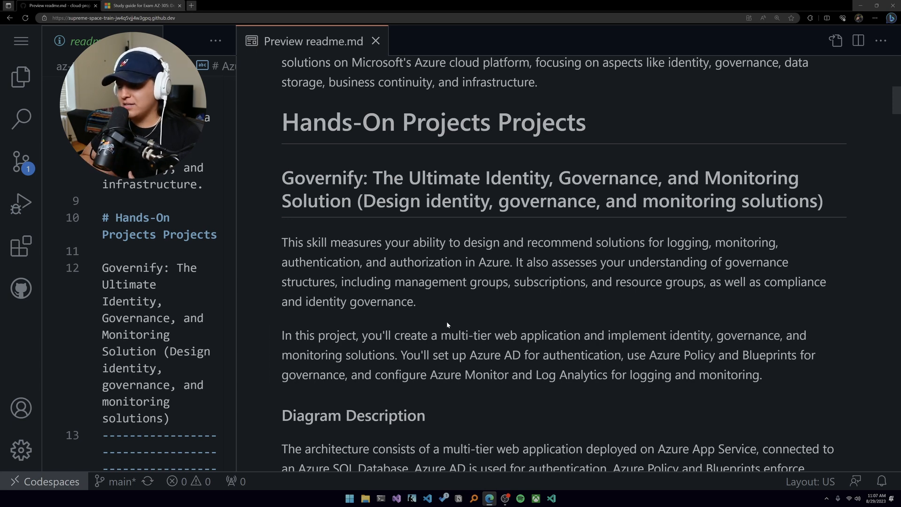
mouse_move(459, 315)
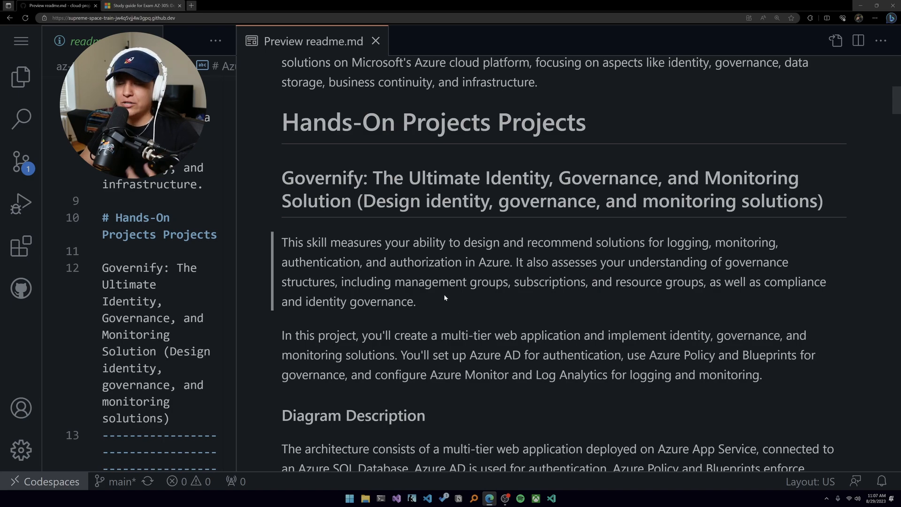
scroll("down", 3)
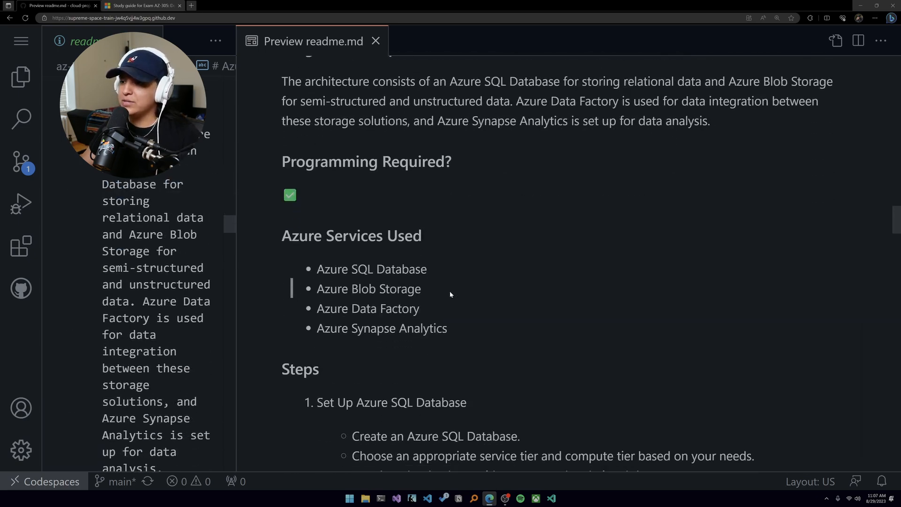
scroll("up", 3)
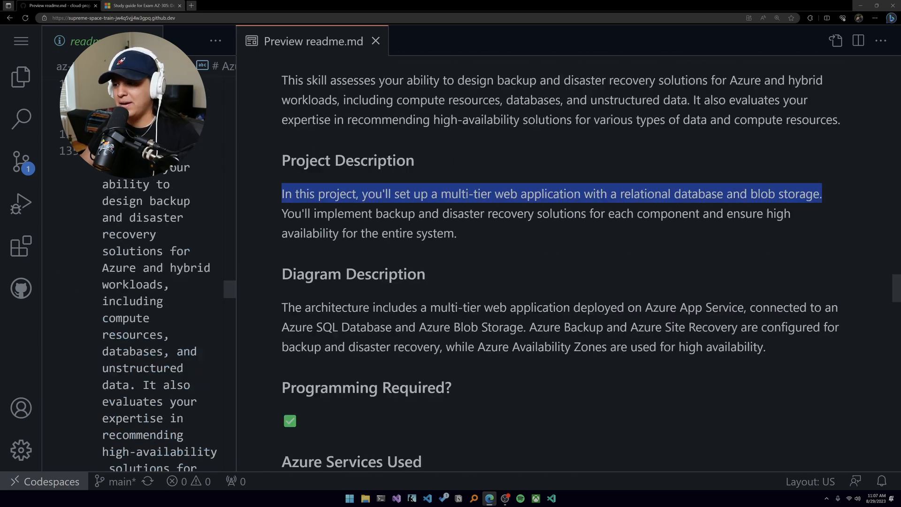
scroll("down", 3)
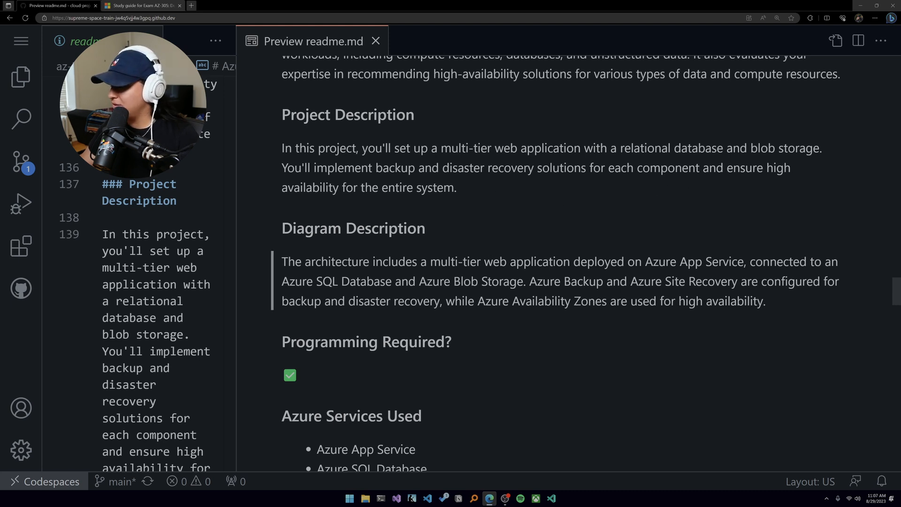
mouse_move(624, 347)
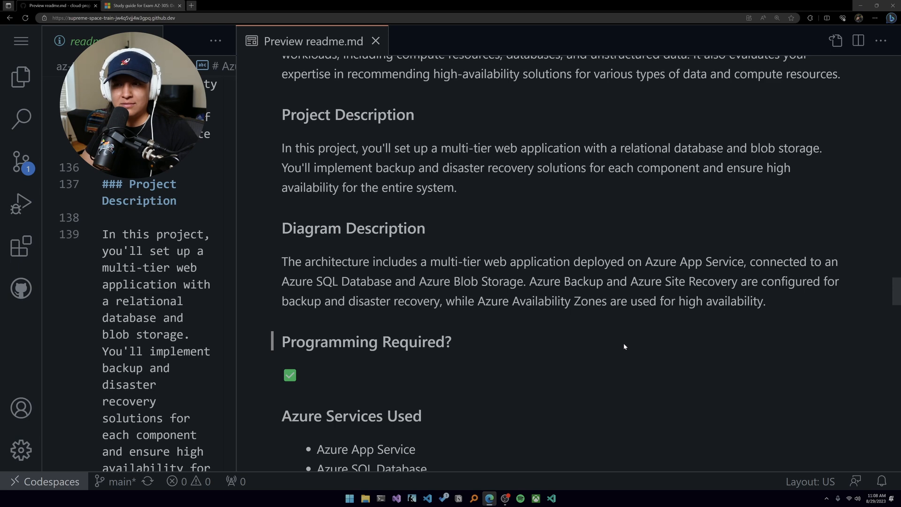
mouse_move(618, 340)
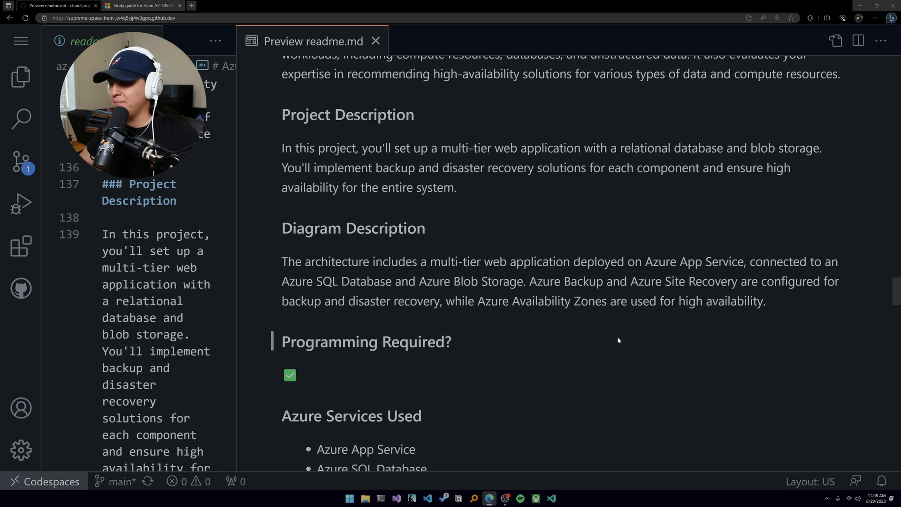
scroll("down", 3)
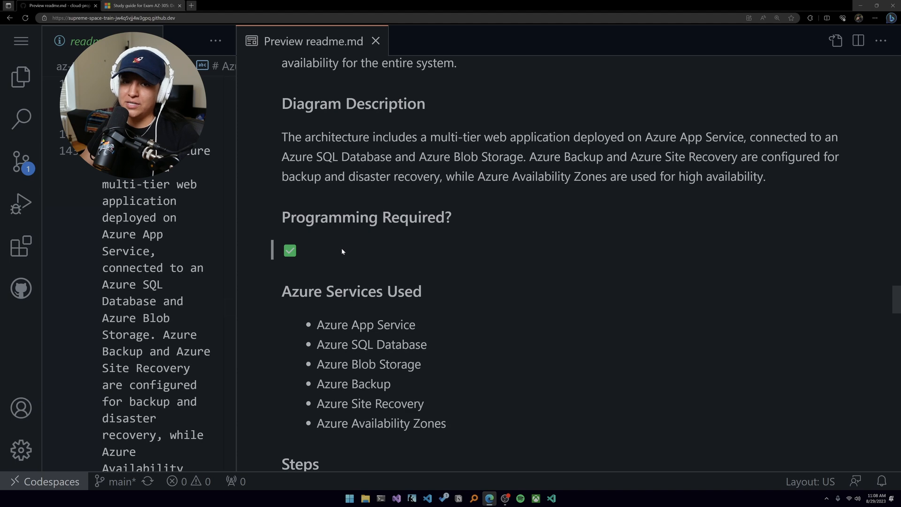
scroll("down", 3)
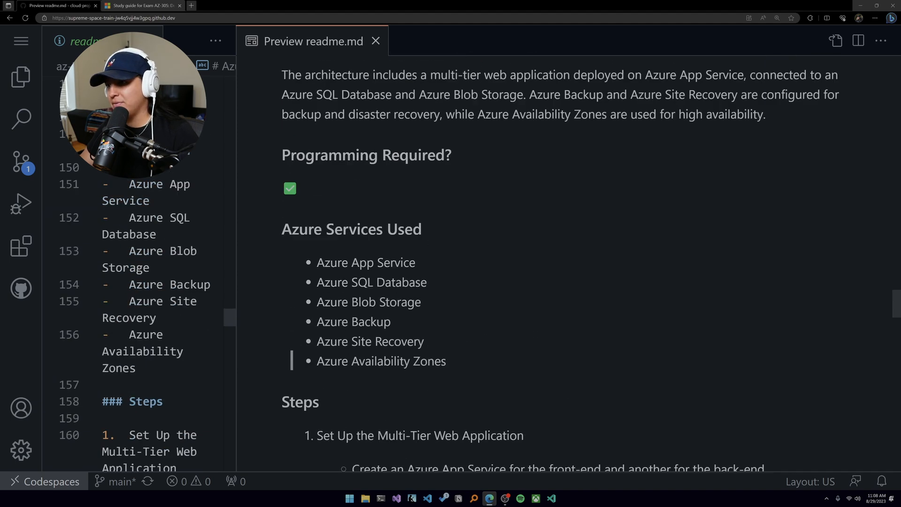
scroll("up", 3)
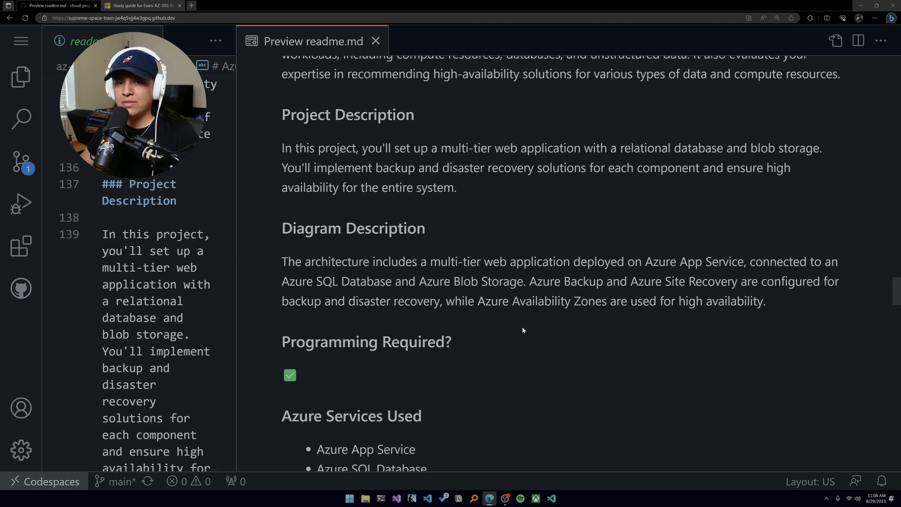
scroll("down", 3)
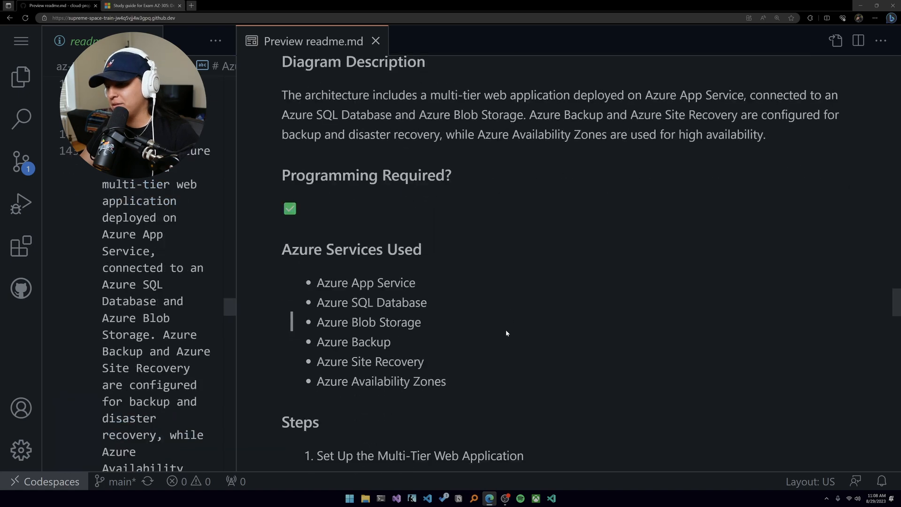
scroll("down", 3)
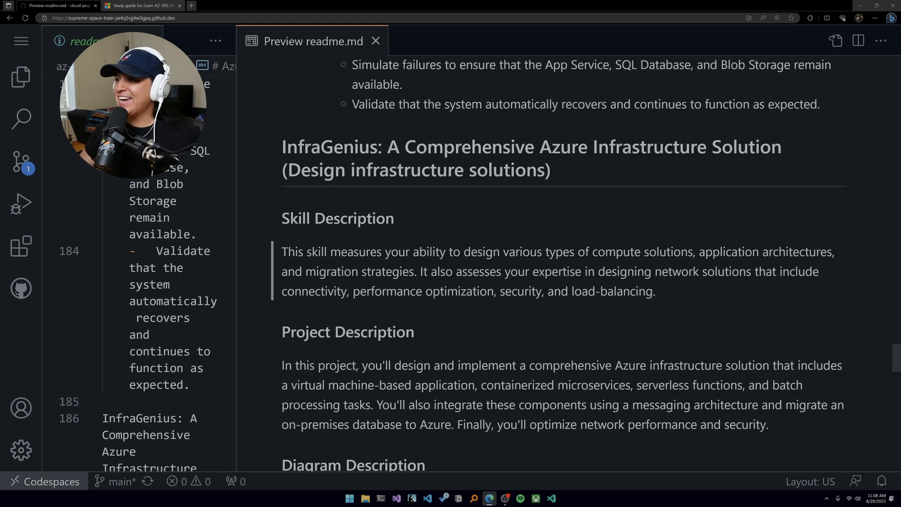
mouse_move(525, 321)
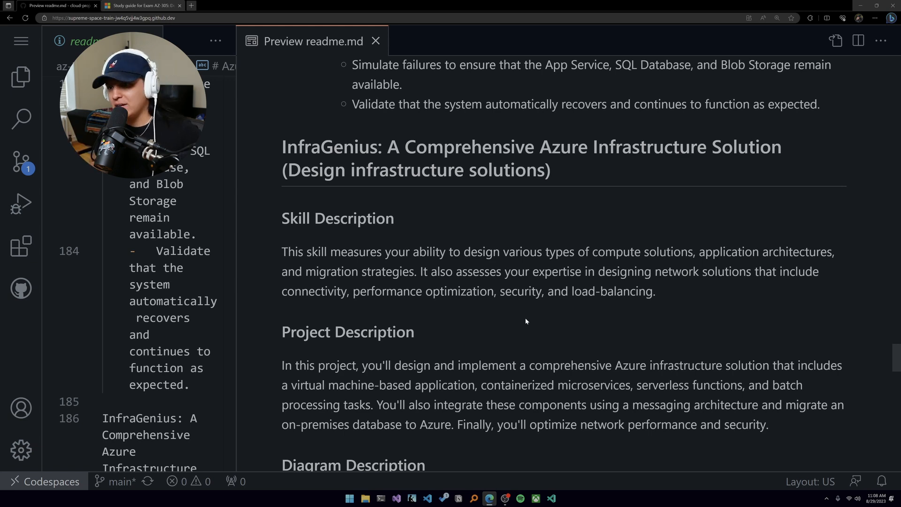
double_click(333, 271)
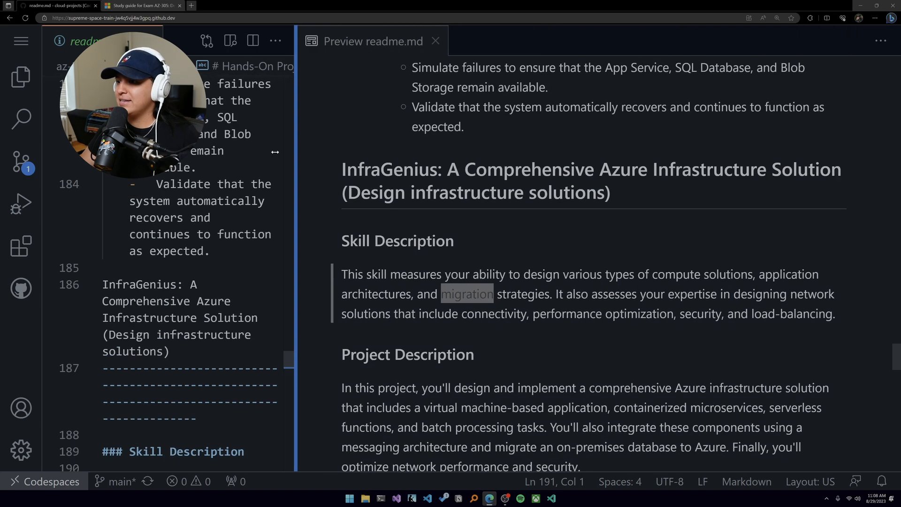
left_click_drag(297, 230, 236, 230)
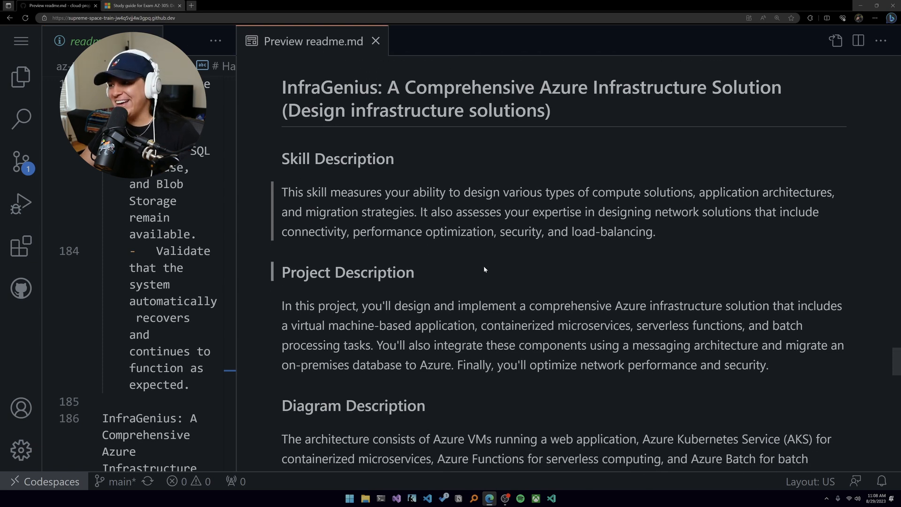
mouse_move(552, 259)
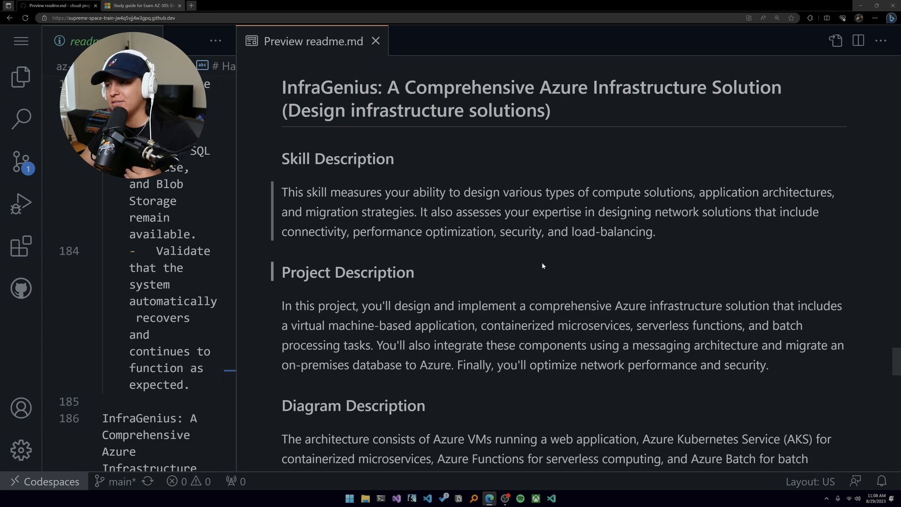
scroll("down", 3)
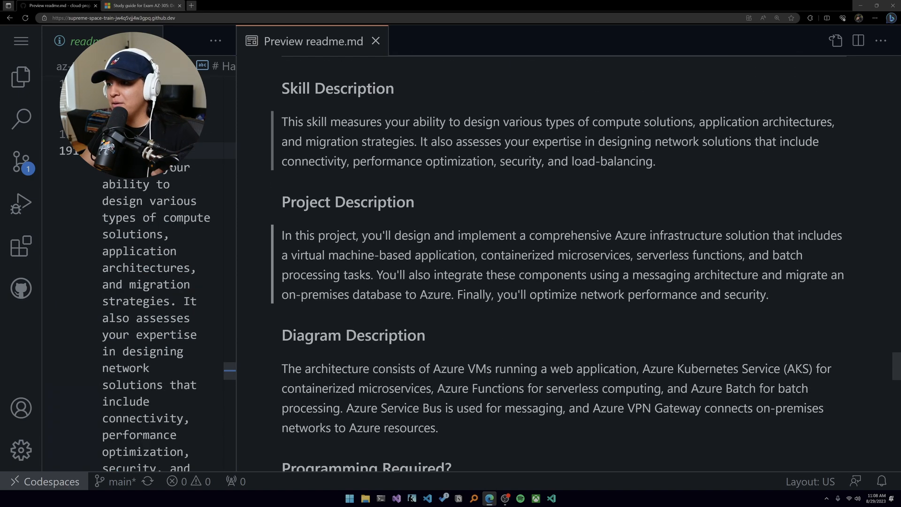
scroll("up", 3)
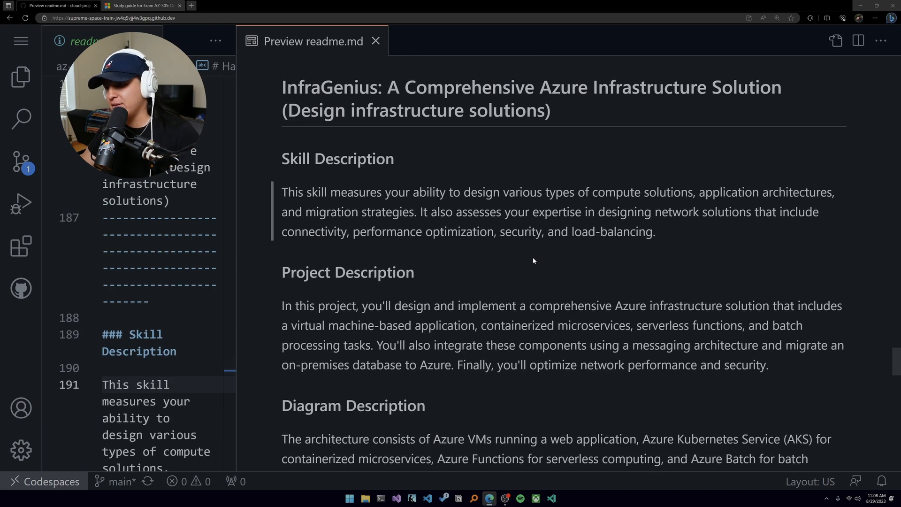
scroll("down", 3)
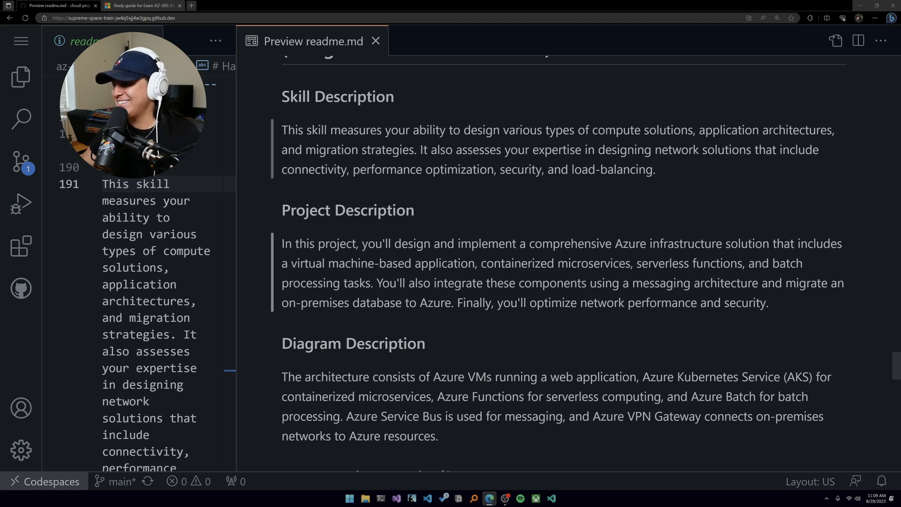
scroll("down", 3)
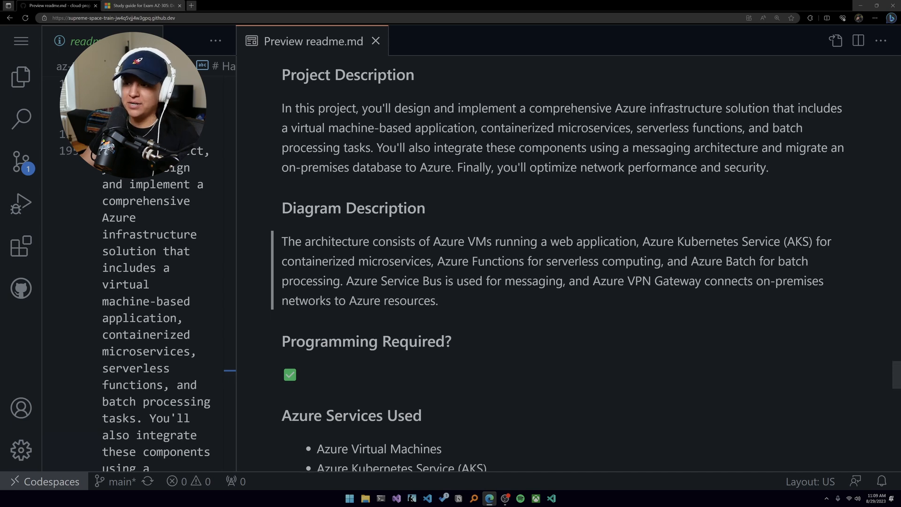
scroll("down", 3)
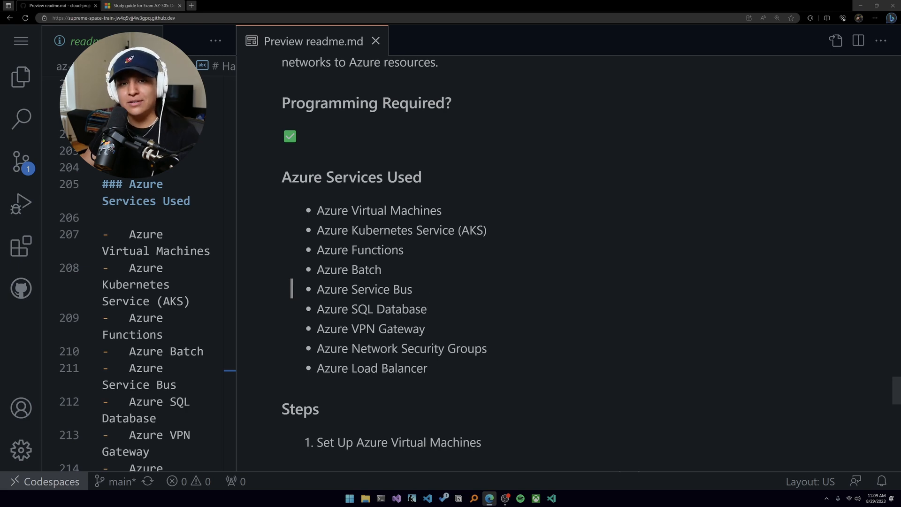
mouse_move(511, 327)
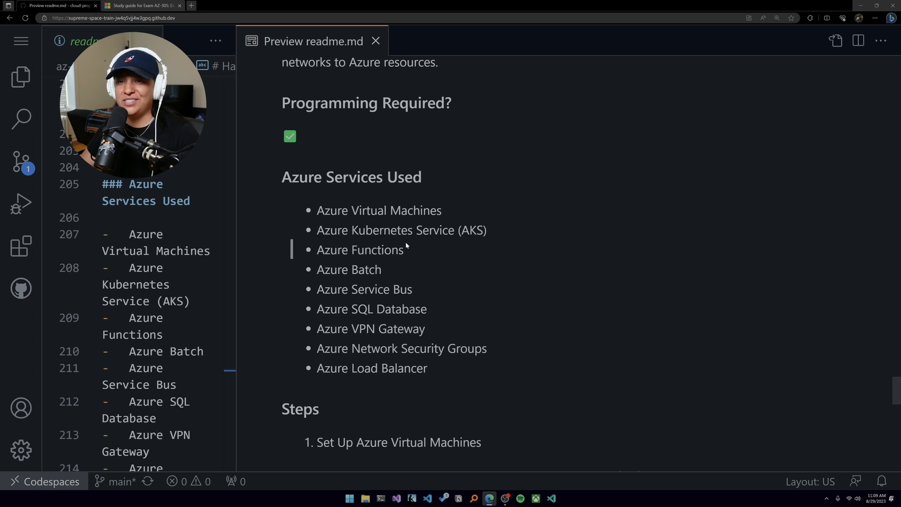
mouse_move(387, 271)
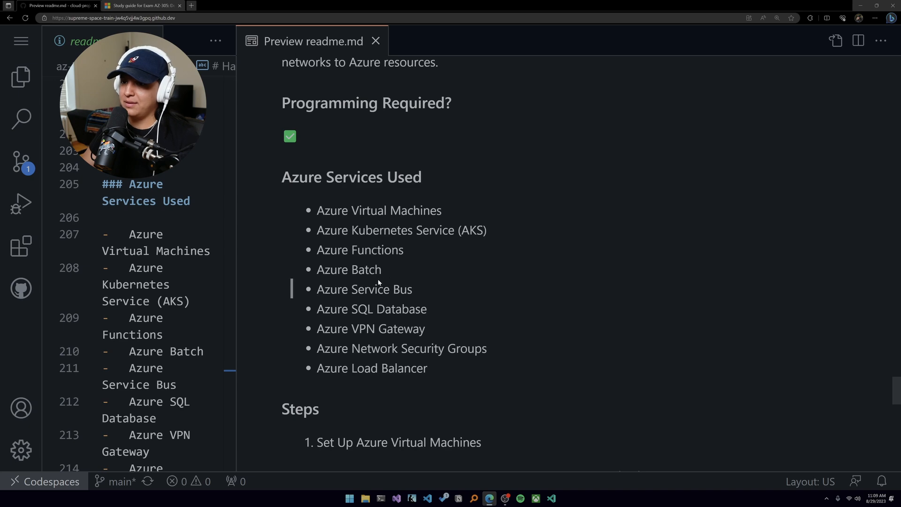
scroll("up", 3)
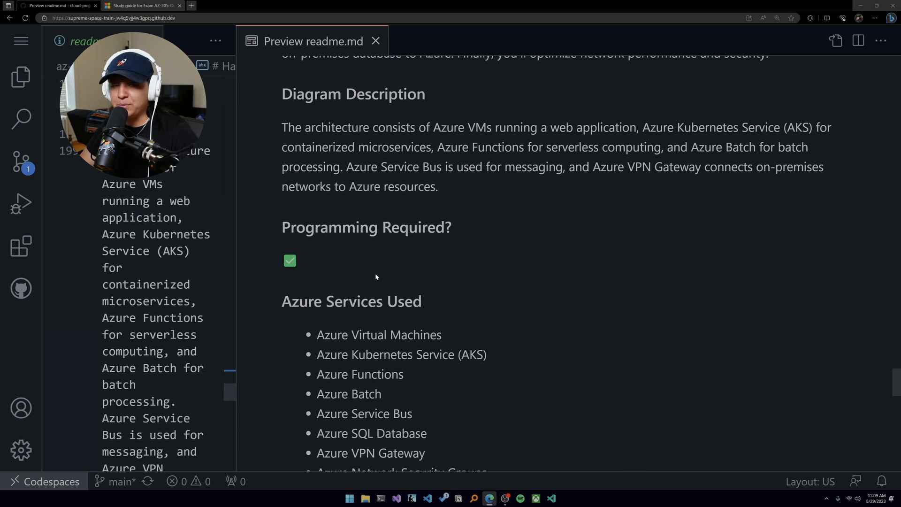
scroll("down", 3)
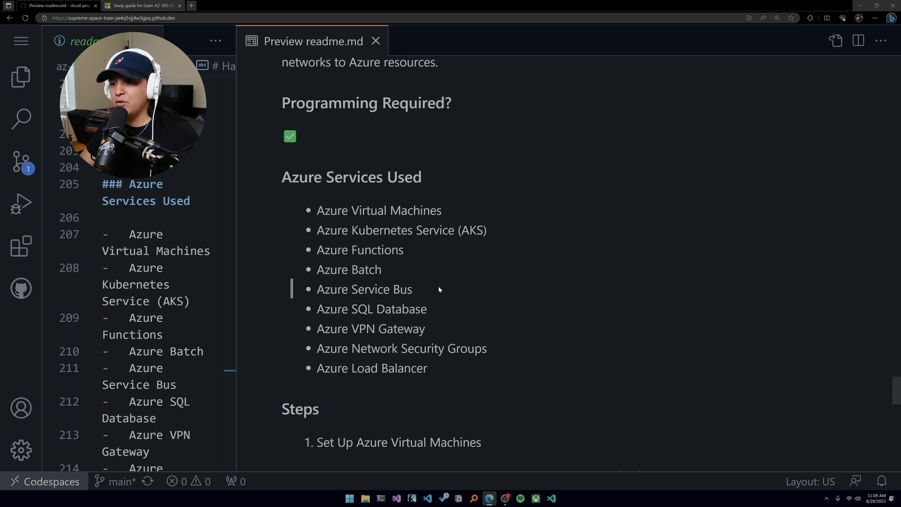
mouse_move(429, 287)
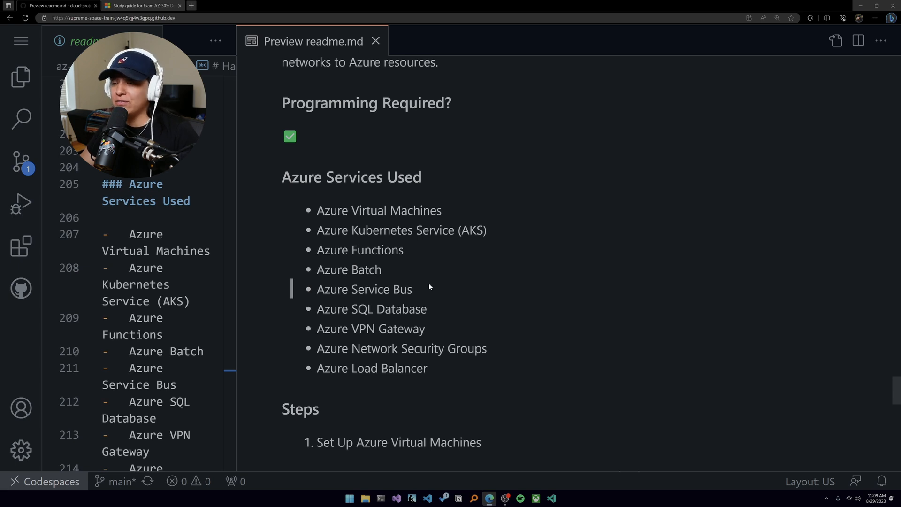
mouse_move(421, 292)
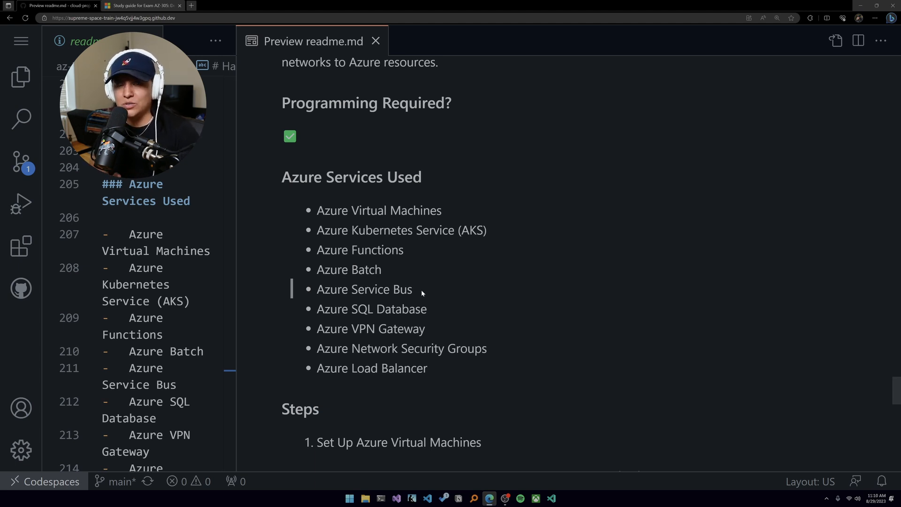
scroll("up", 3)
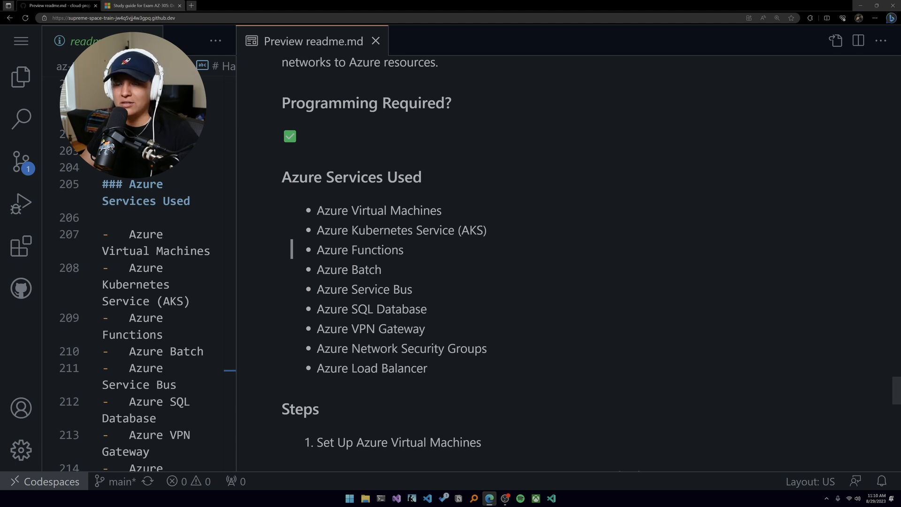
scroll("down", 3)
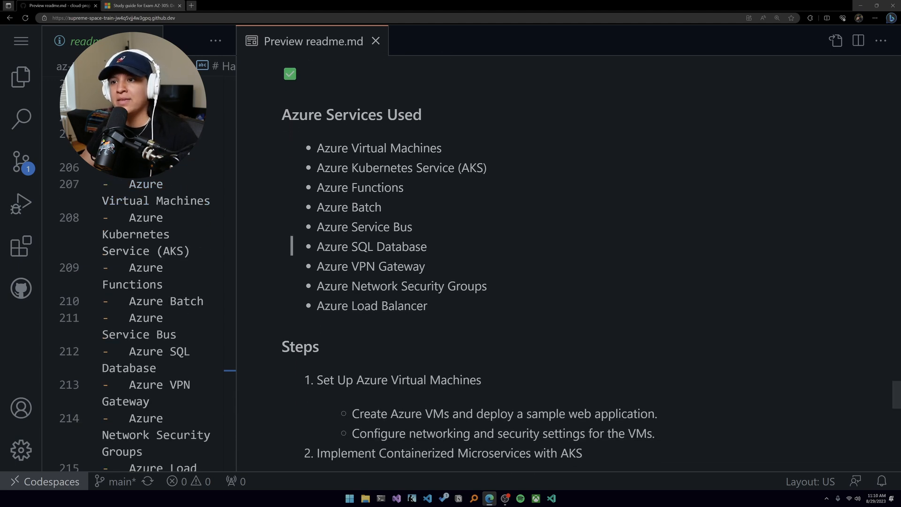
mouse_move(422, 235)
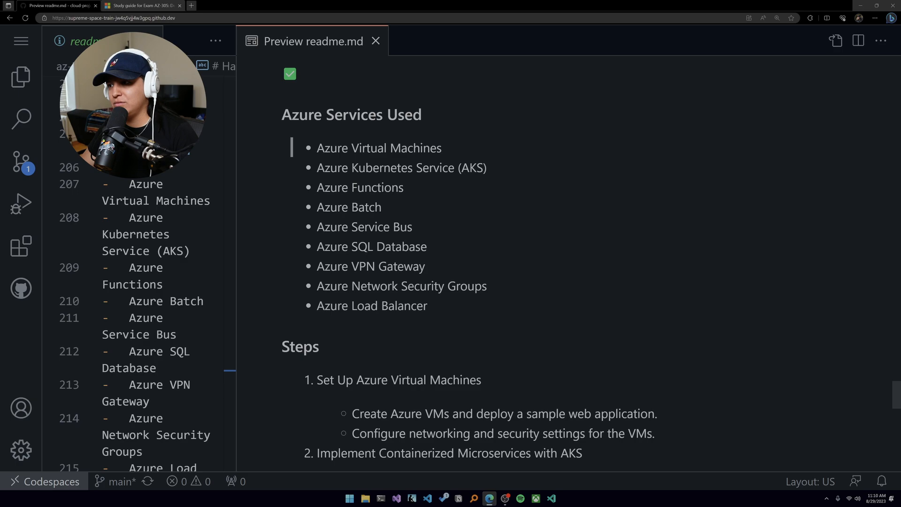
scroll("down", 3)
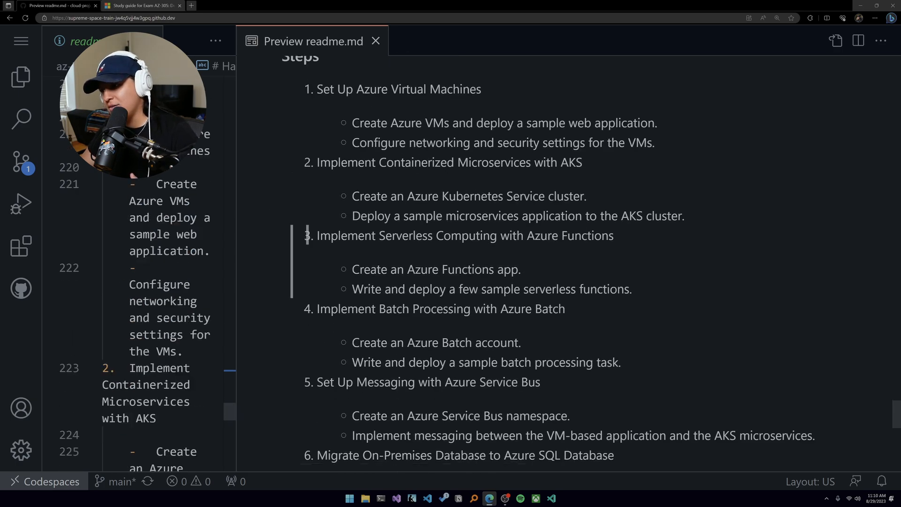
scroll("down", 3)
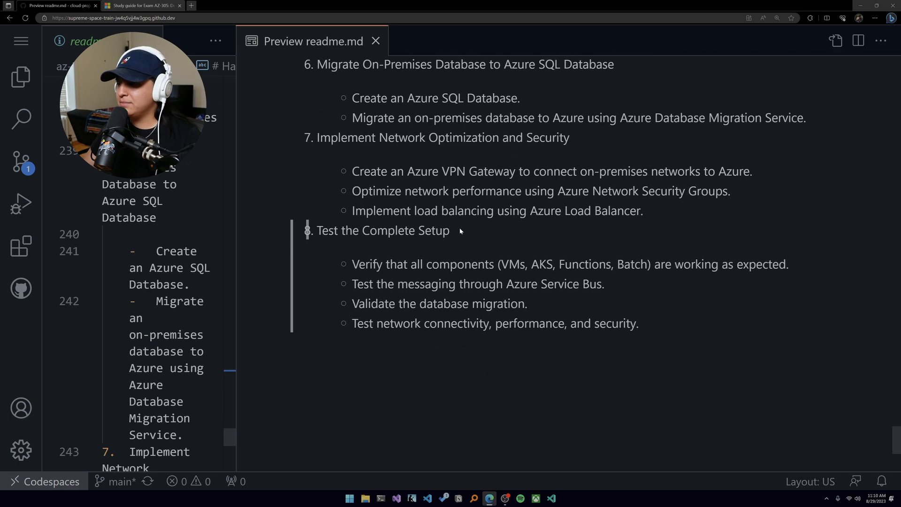
scroll("up", 3)
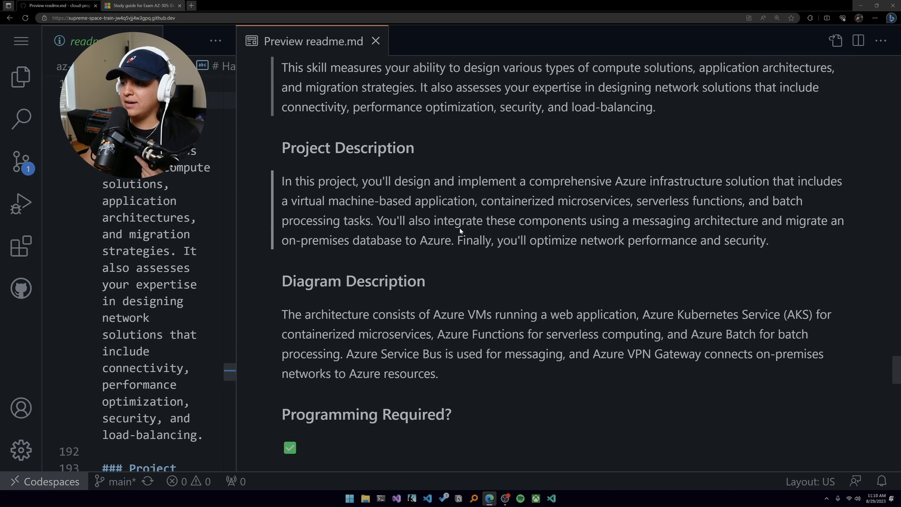
scroll("up", 3)
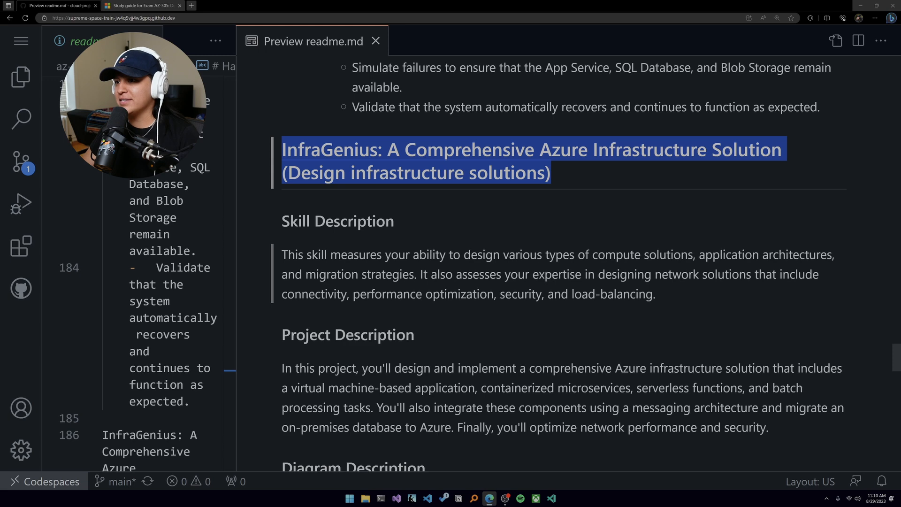
left_click(458, 215)
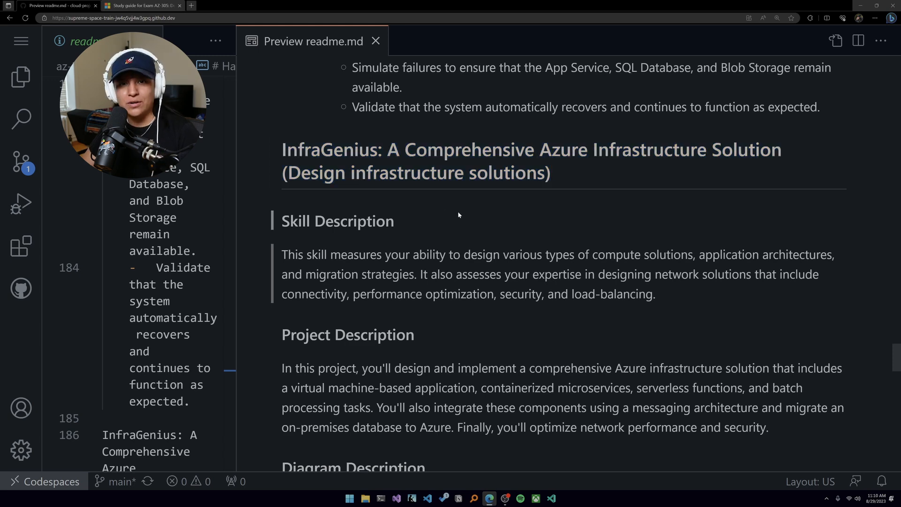
scroll("down", 3)
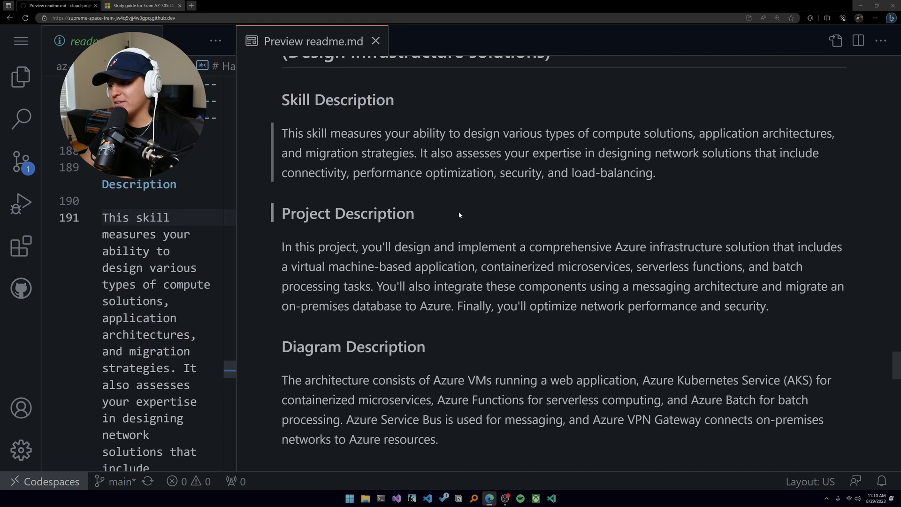
scroll("down", 3)
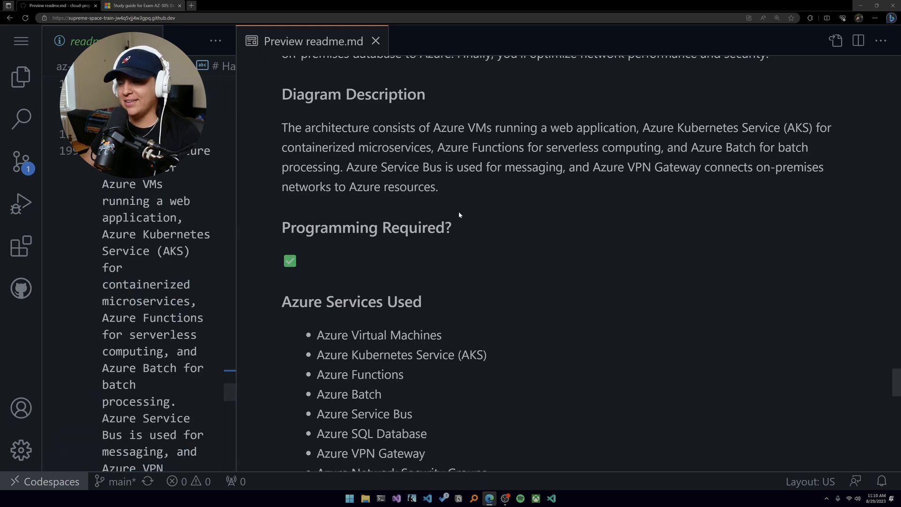
scroll("down", 3)
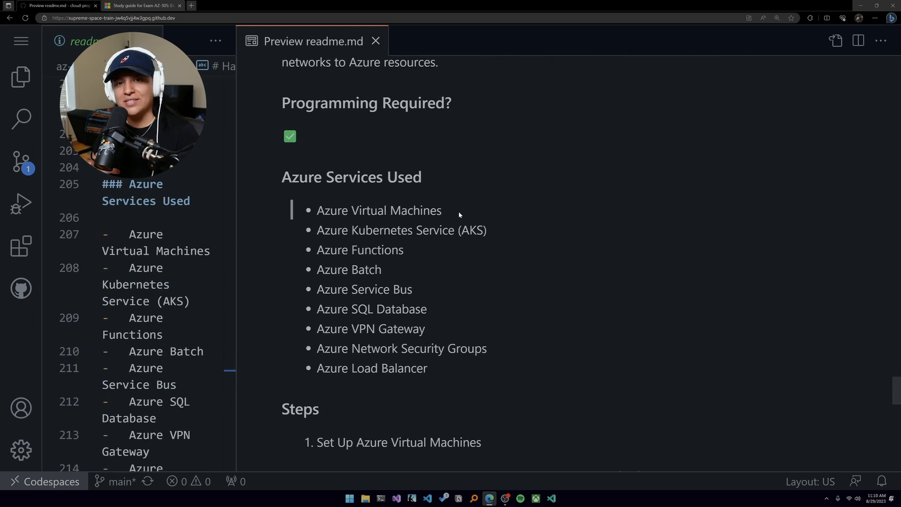